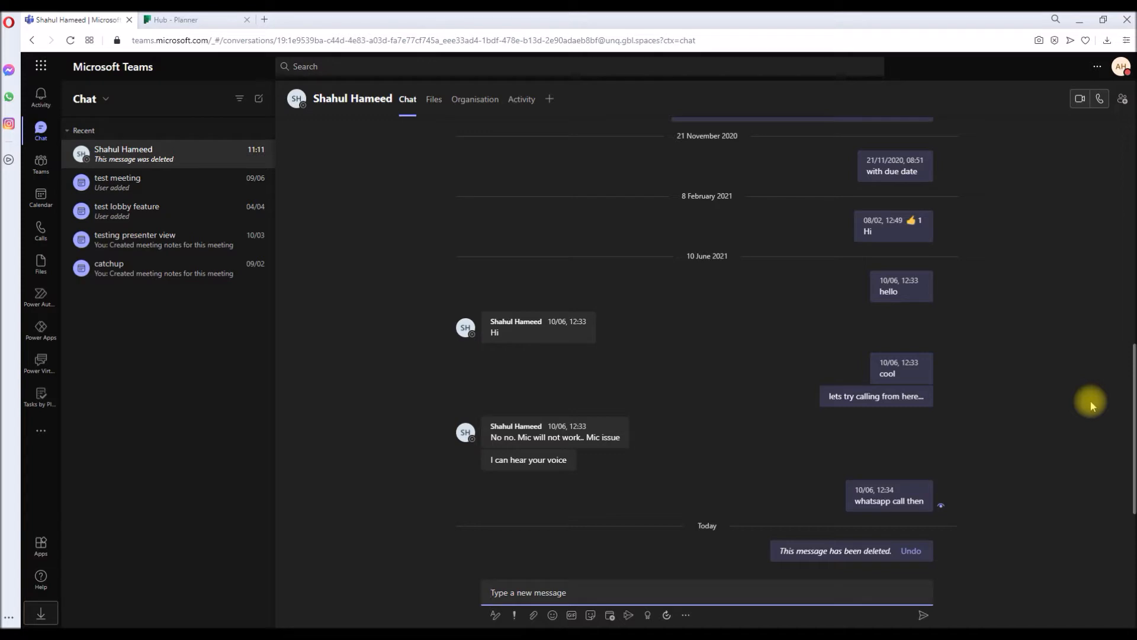
# Switch to the Planner browser tab and open the Plans for December plan from Recent.
pyautogui.click(529, 592)
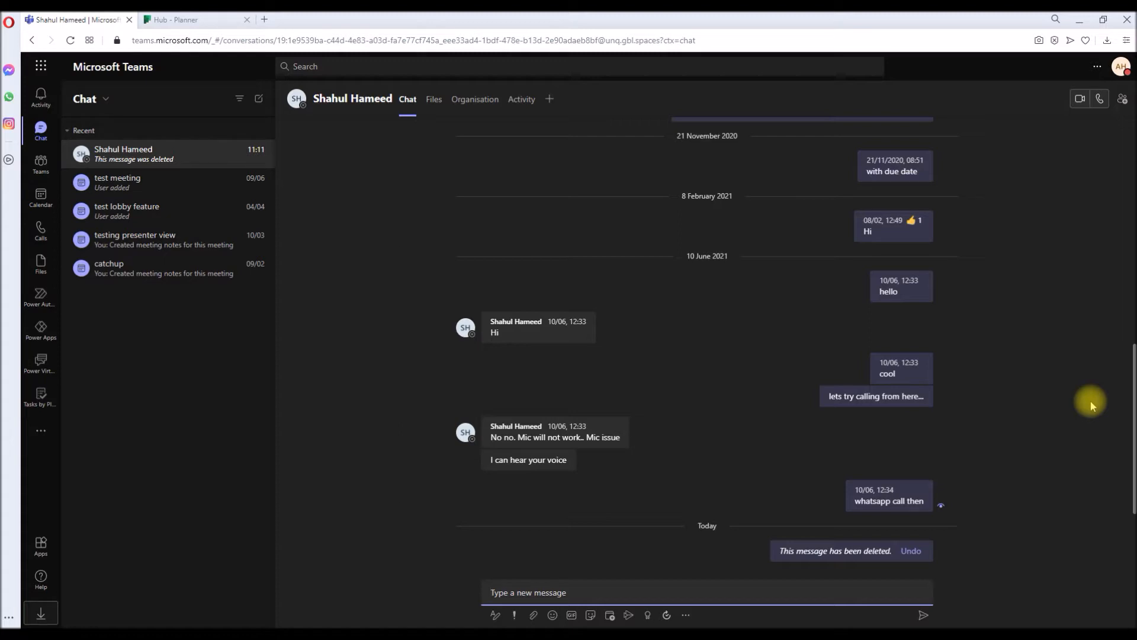
pyautogui.click(187, 20)
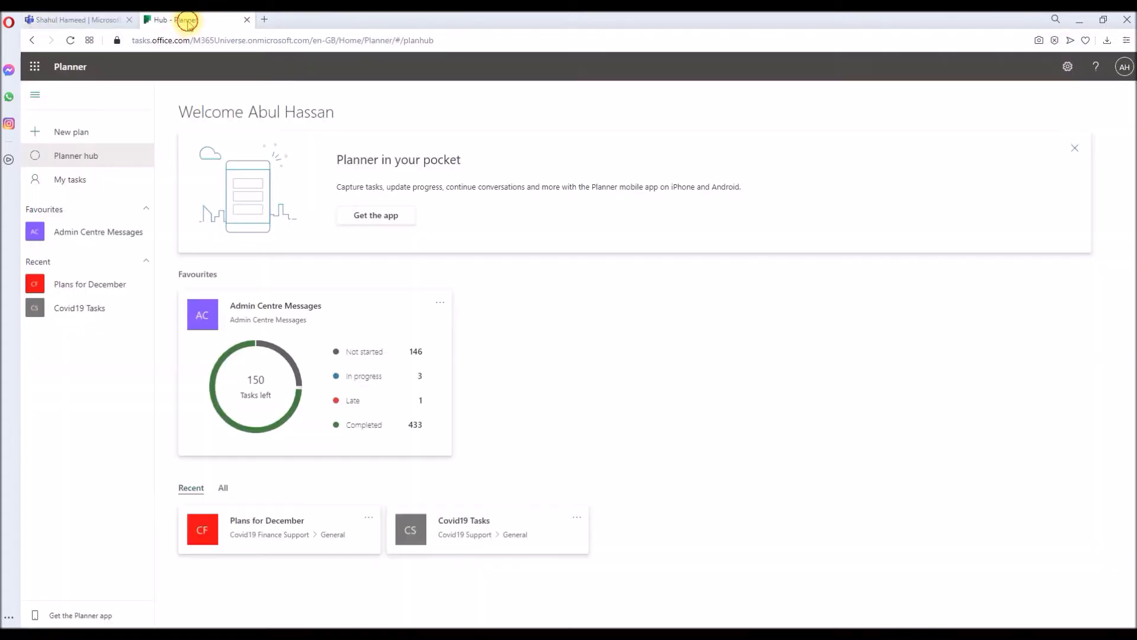
pyautogui.moveTo(178, 83)
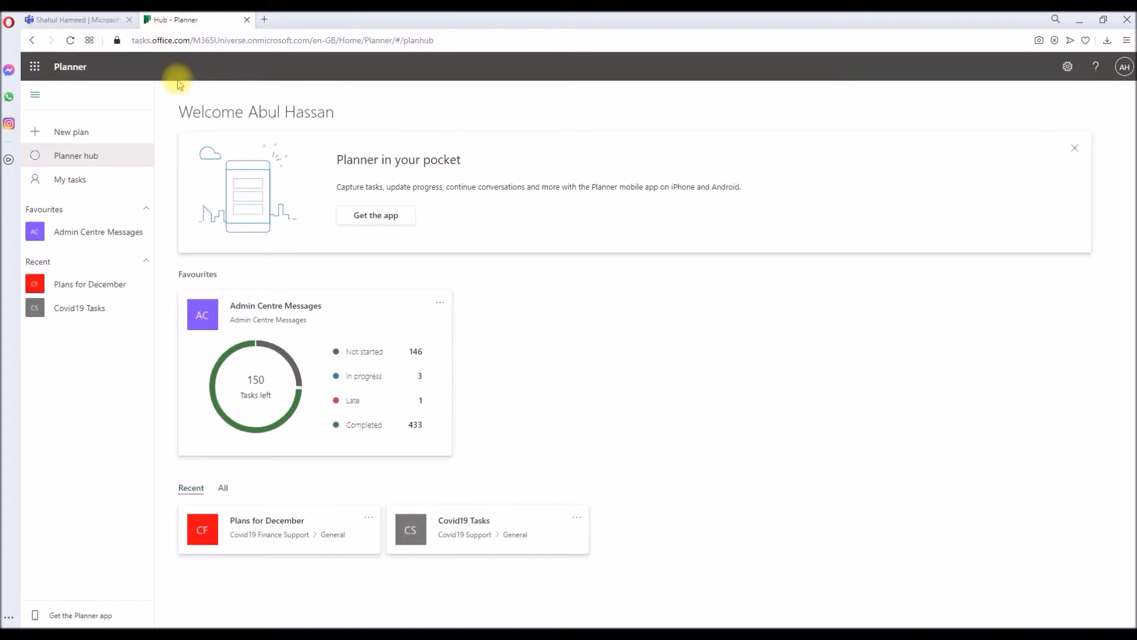
pyautogui.moveTo(250, 537)
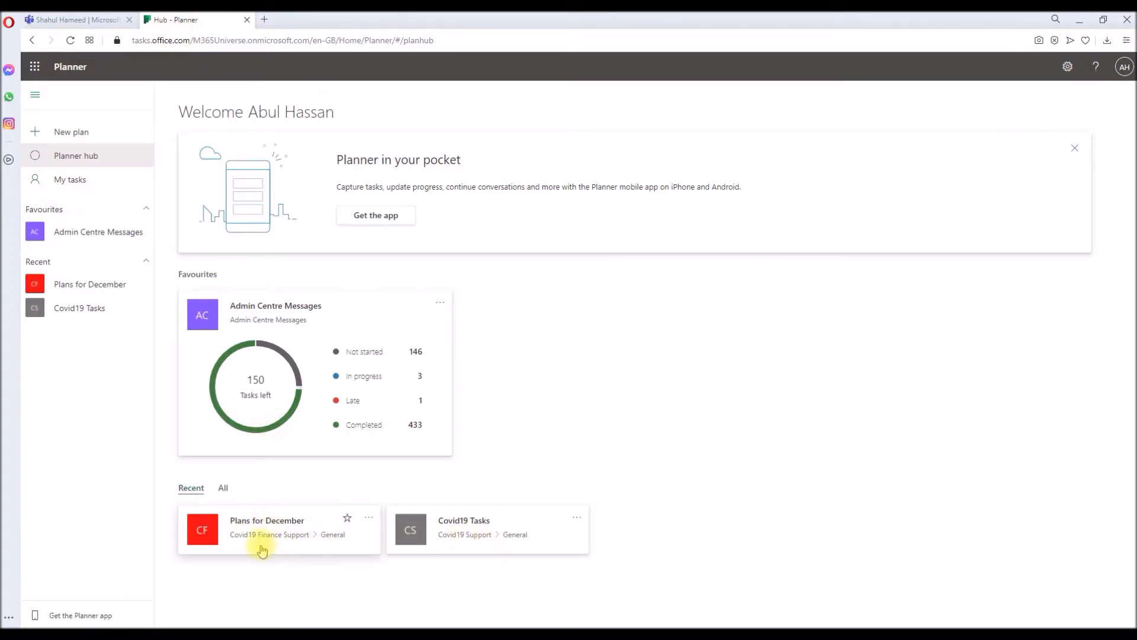
pyautogui.moveTo(365, 549)
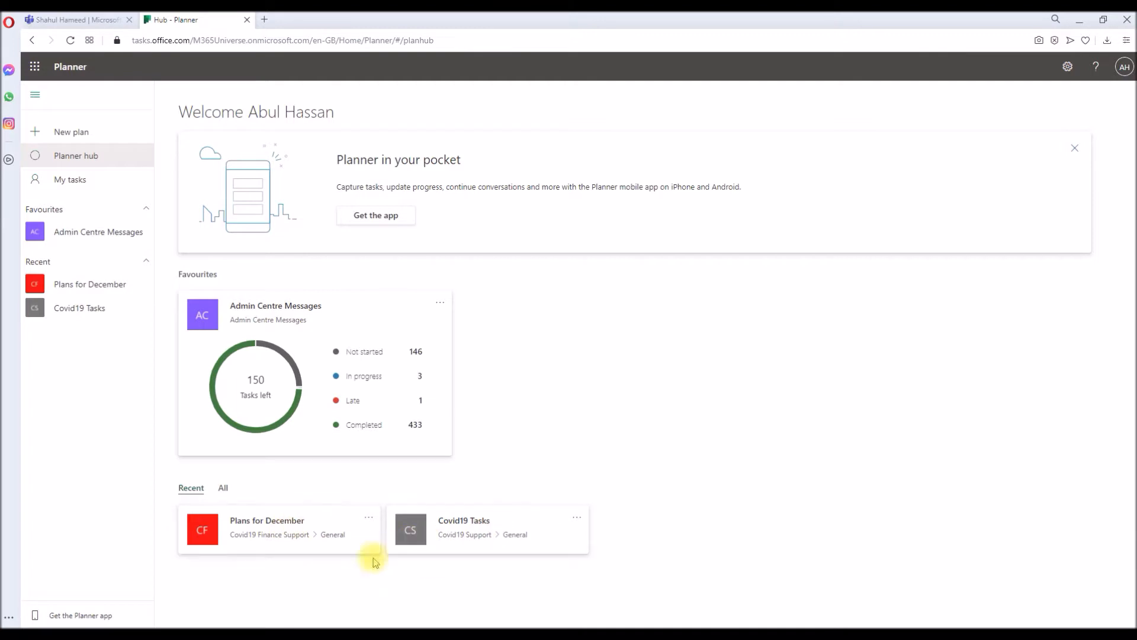
pyautogui.click(267, 520)
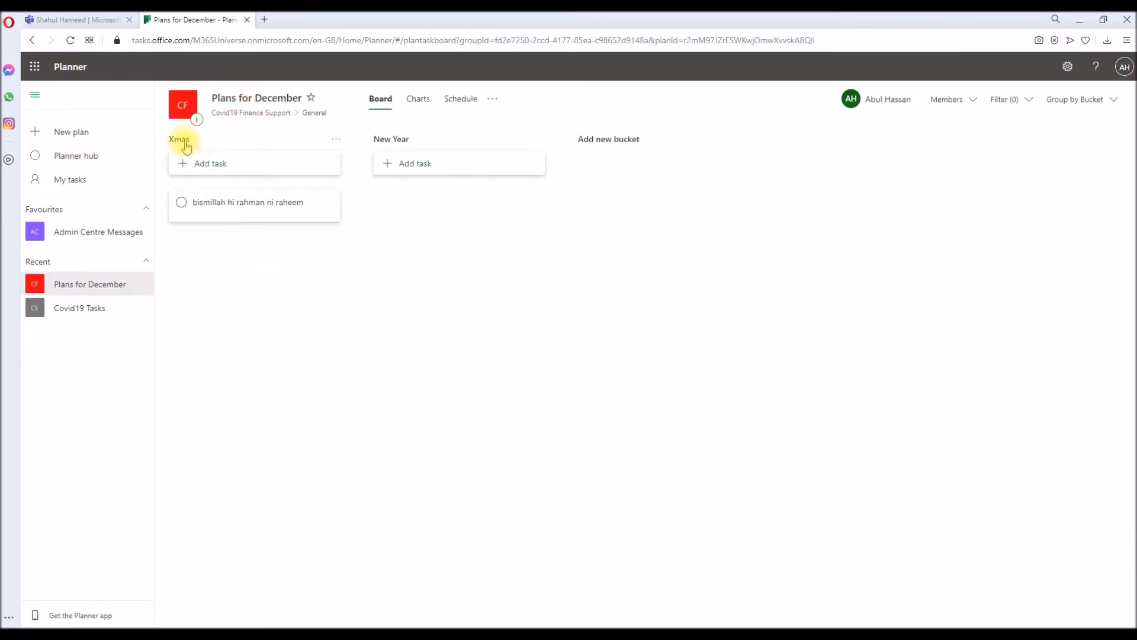
pyautogui.moveTo(401, 143)
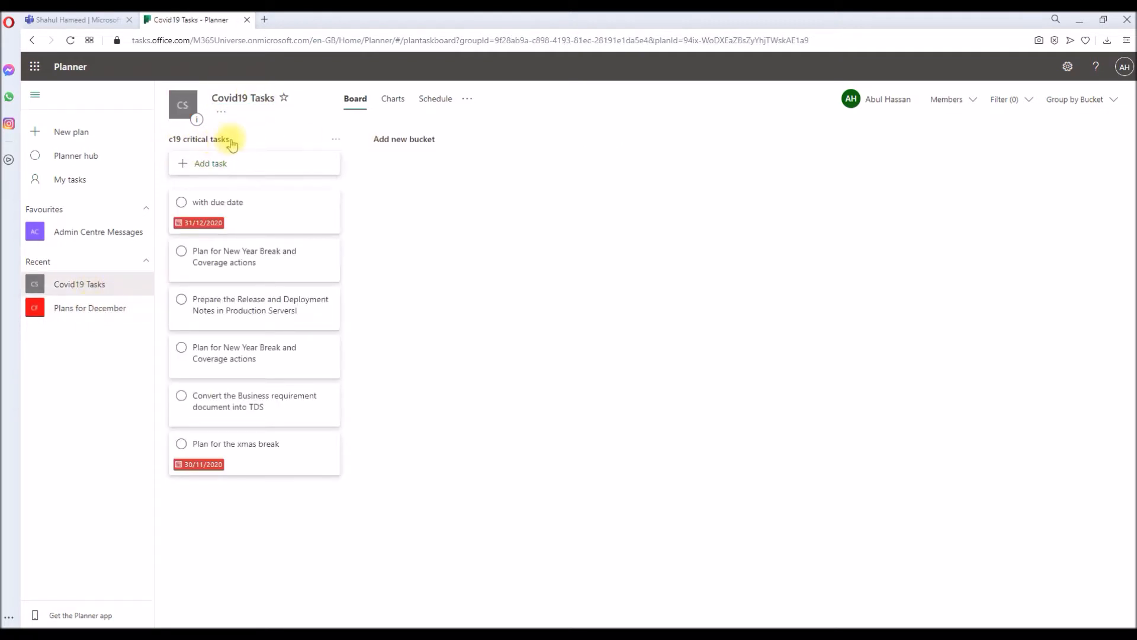
pyautogui.moveTo(159, 85)
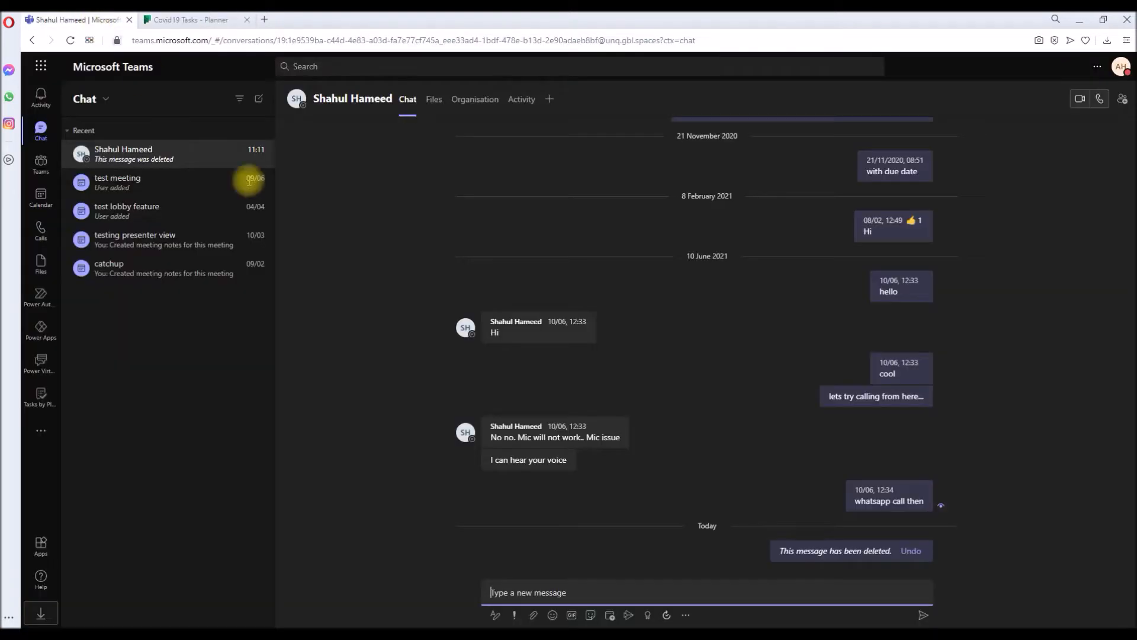
pyautogui.moveTo(430, 468)
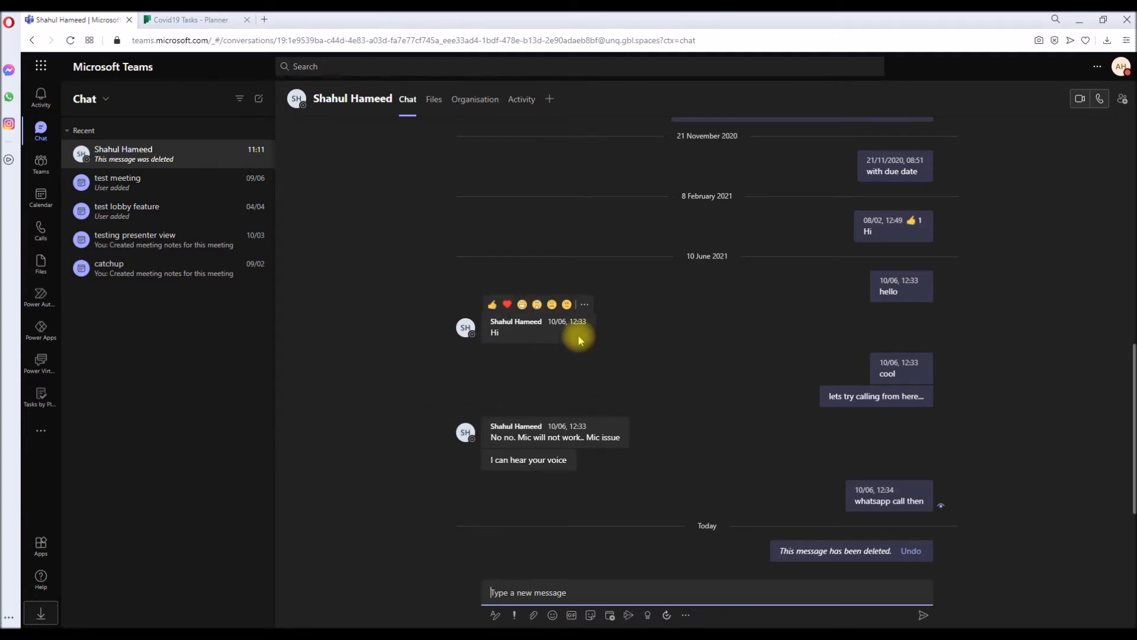
pyautogui.moveTo(587, 437)
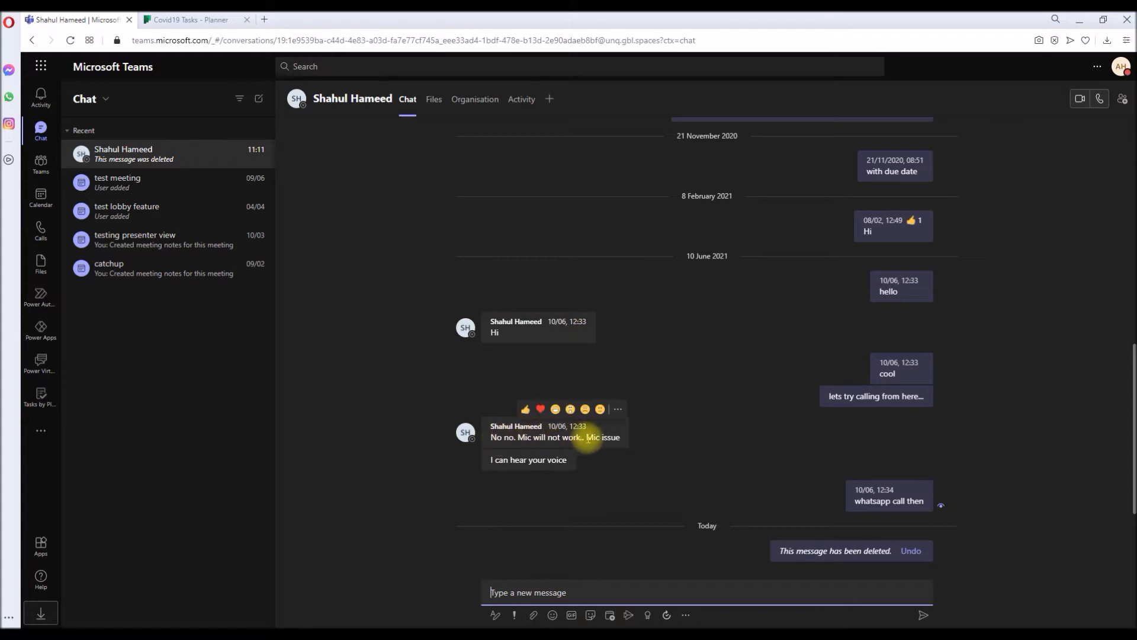
pyautogui.moveTo(631, 433)
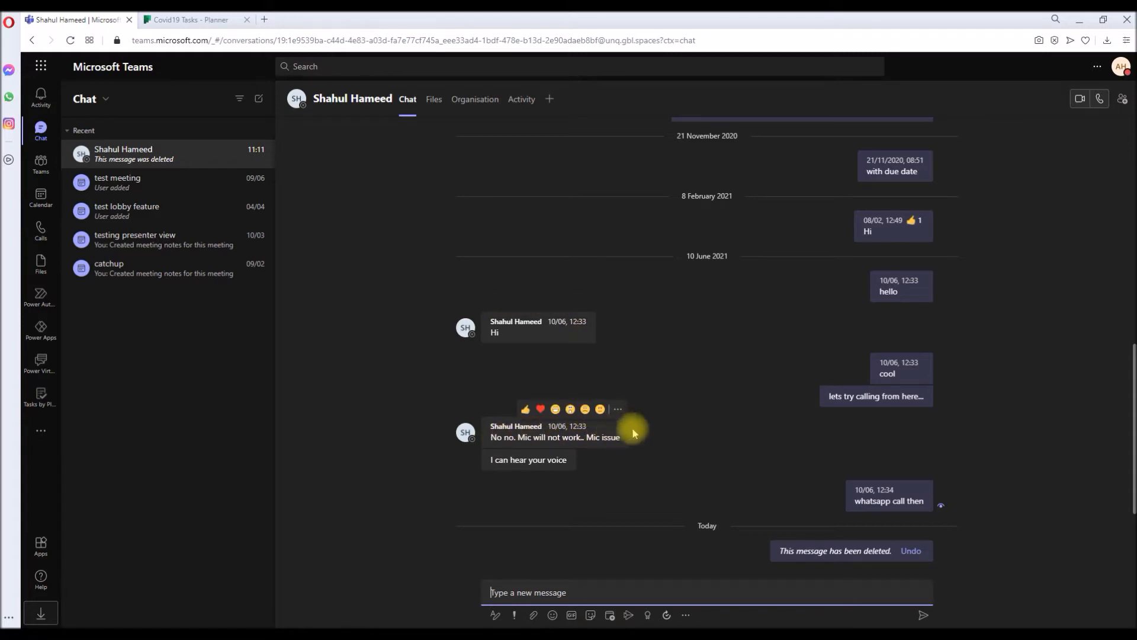
# Show More actions for the 'Mic issue' message so Create task becomes available.
pyautogui.click(616, 410)
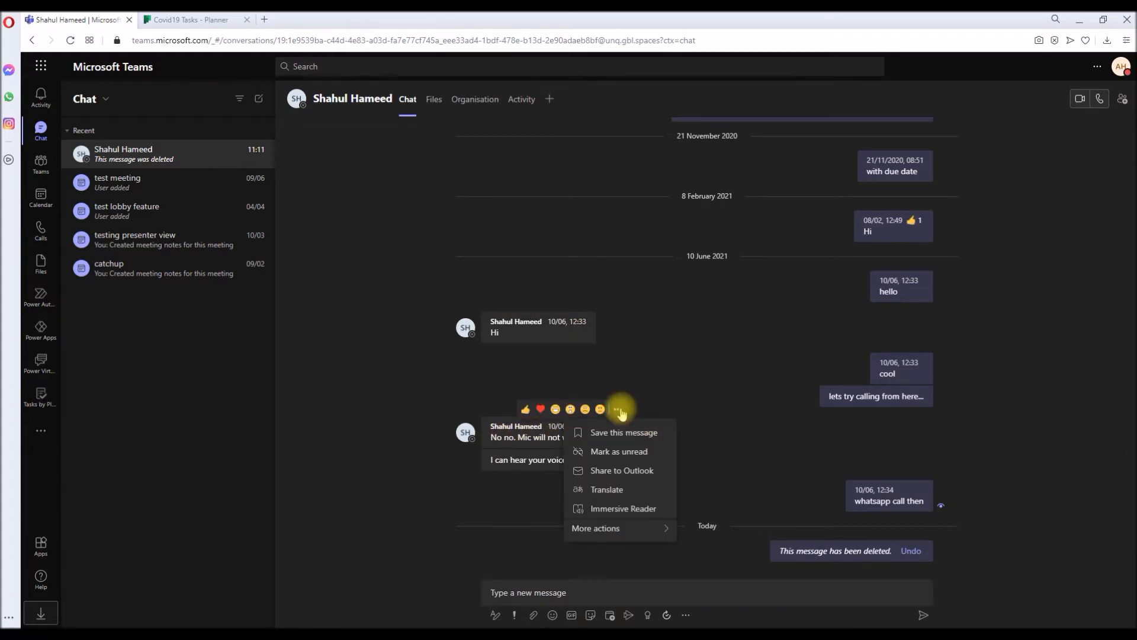
pyautogui.click(594, 528)
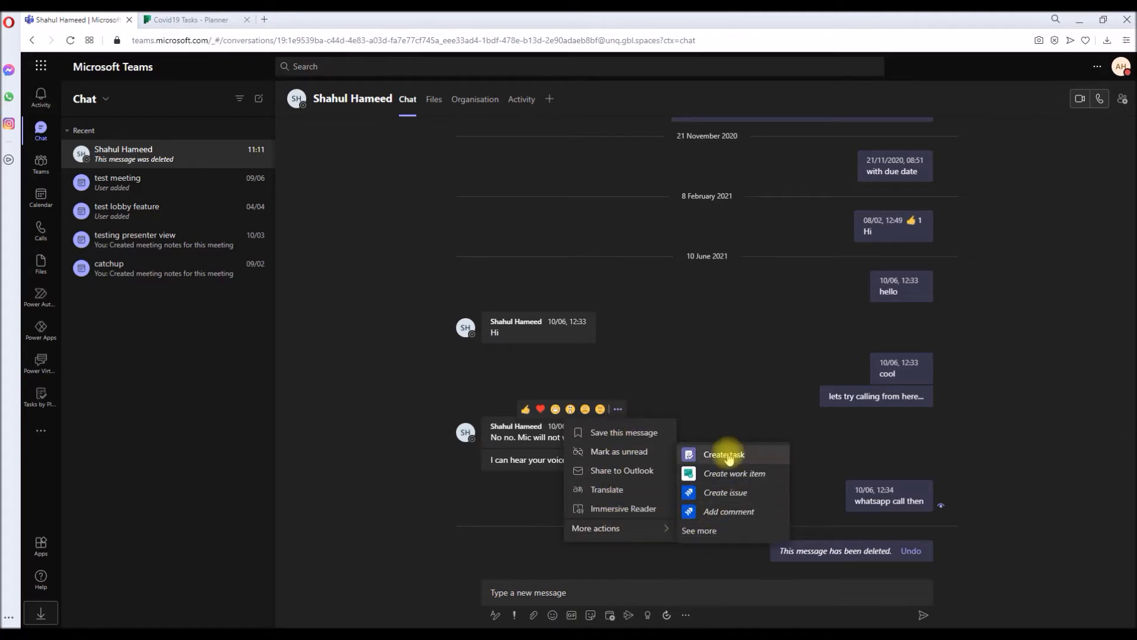
pyautogui.moveTo(723, 459)
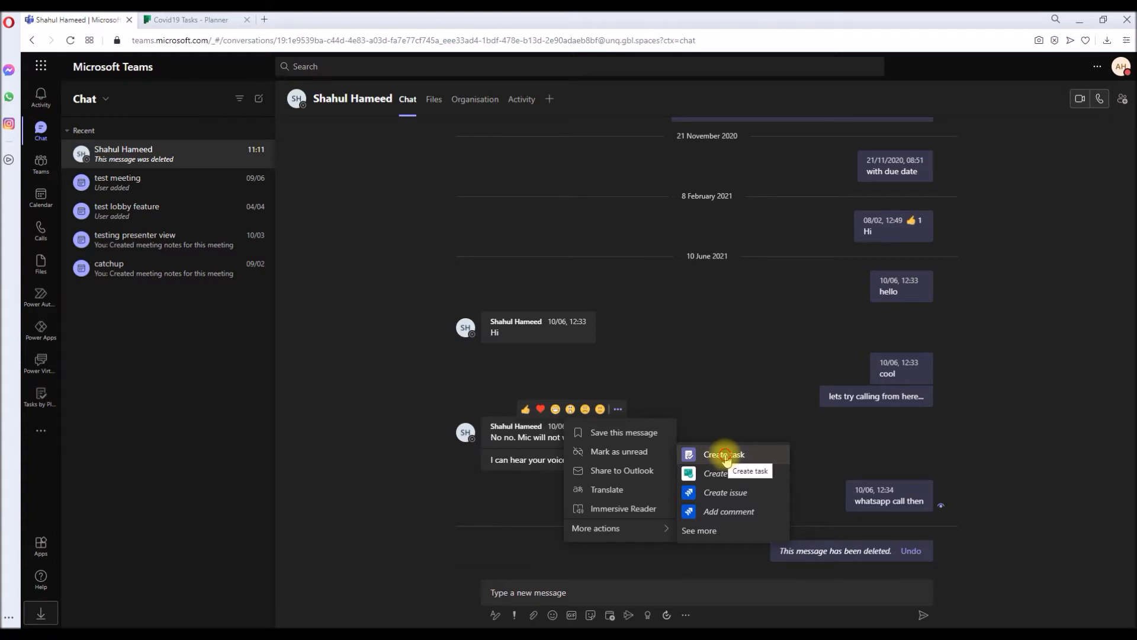
# Create a task from the Mic issue message, pre-filling its notes with the text and link.
pyautogui.click(724, 454)
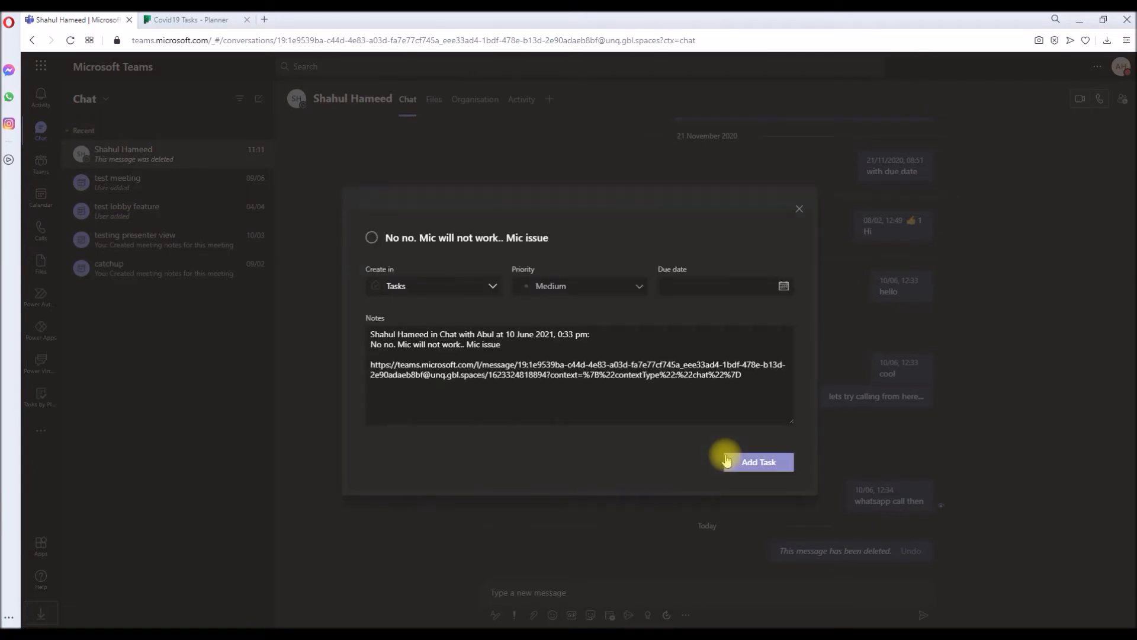
pyautogui.moveTo(469, 330)
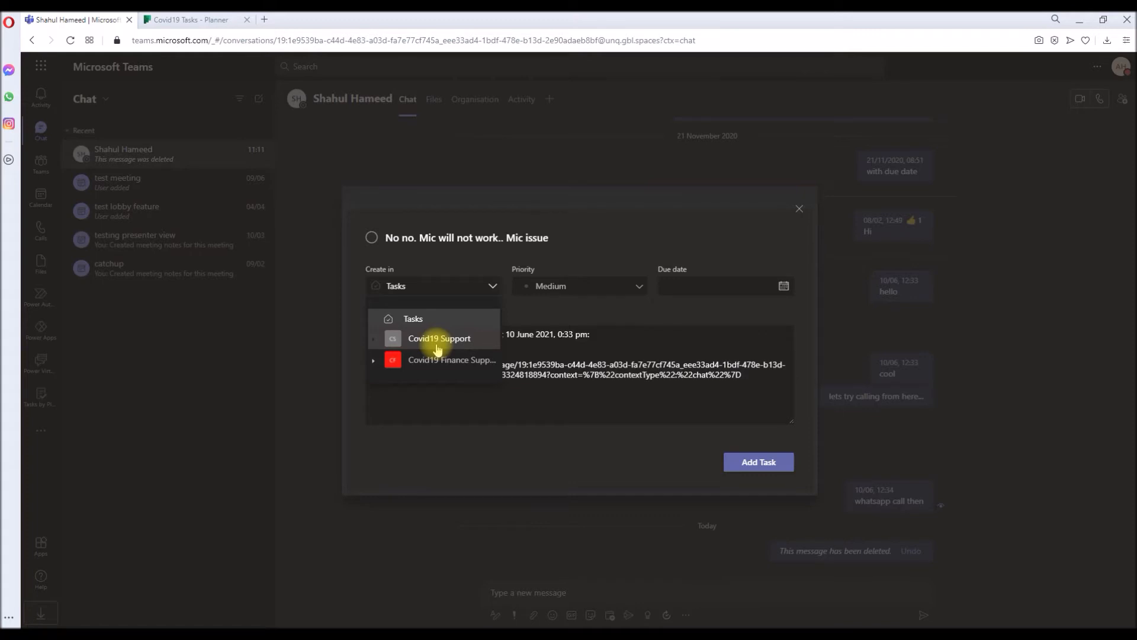
pyautogui.moveTo(436, 349)
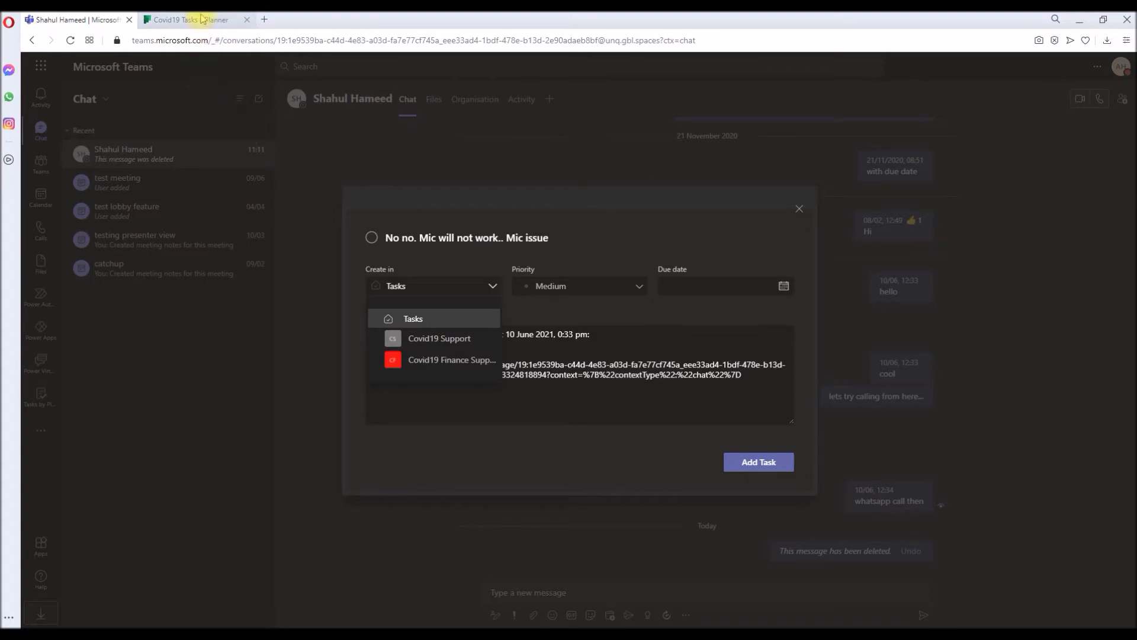
# Switch to the Planner tab and go back to the Planner hub.
pyautogui.click(190, 20)
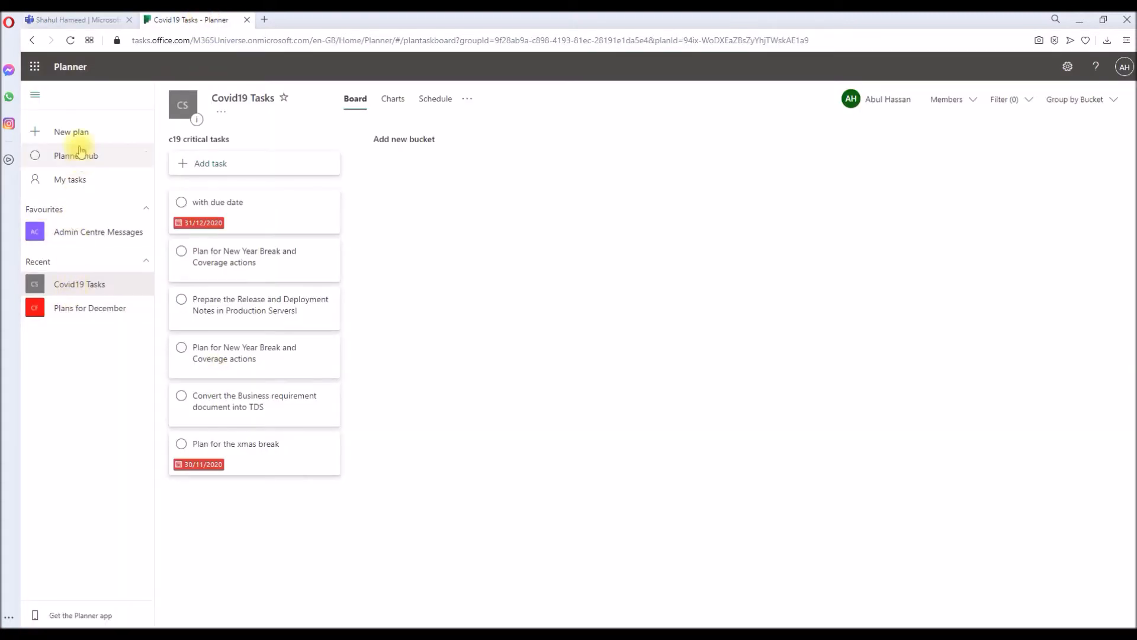
pyautogui.click(75, 155)
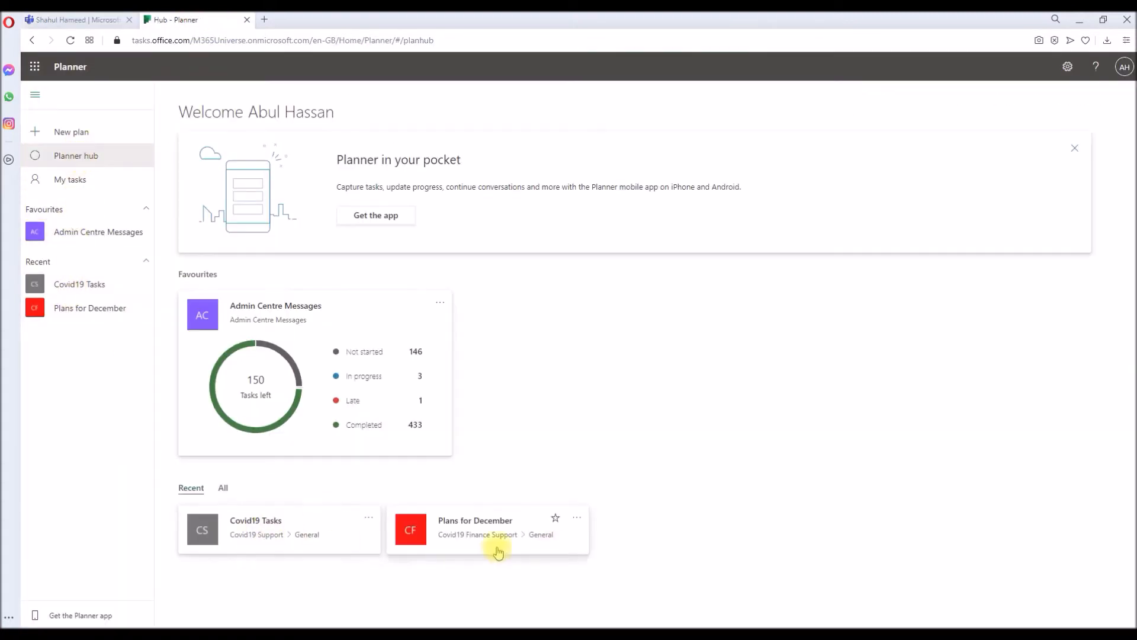
pyautogui.moveTo(276, 534)
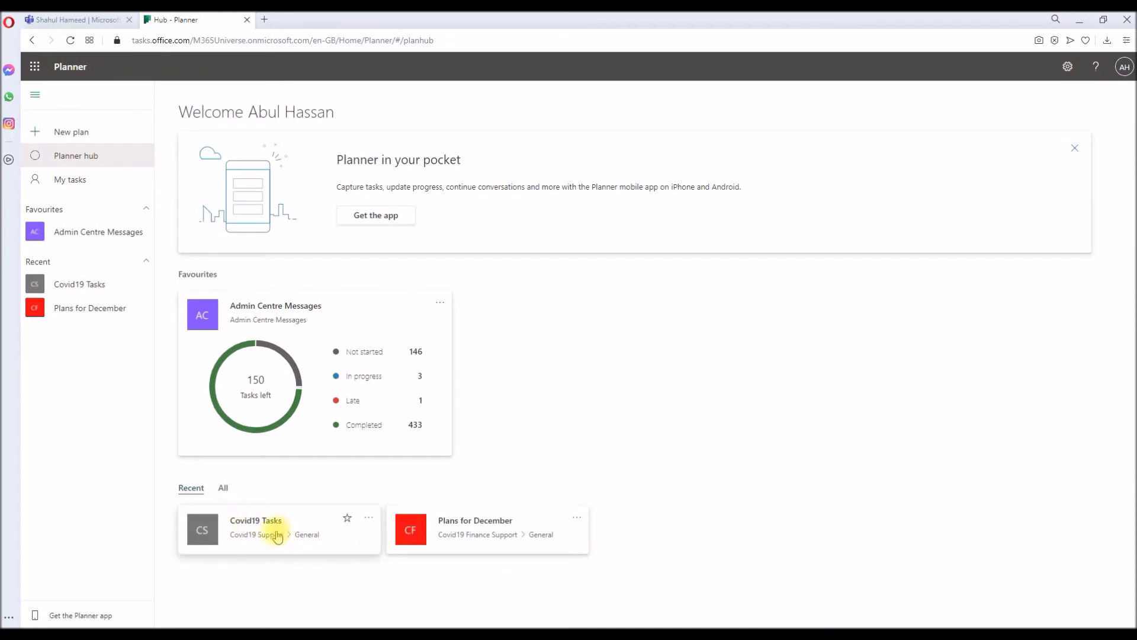
pyautogui.moveTo(519, 542)
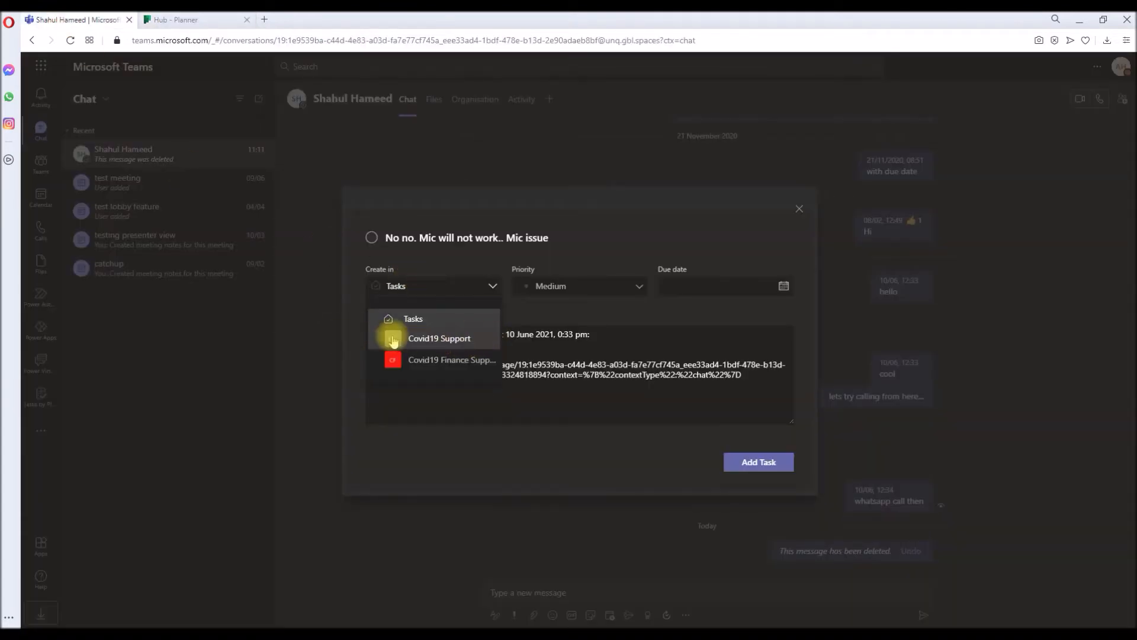
# Place the task in the Covid19 Tasks plan under Covid19 Support and review progress and priority choices.
pyautogui.click(373, 338)
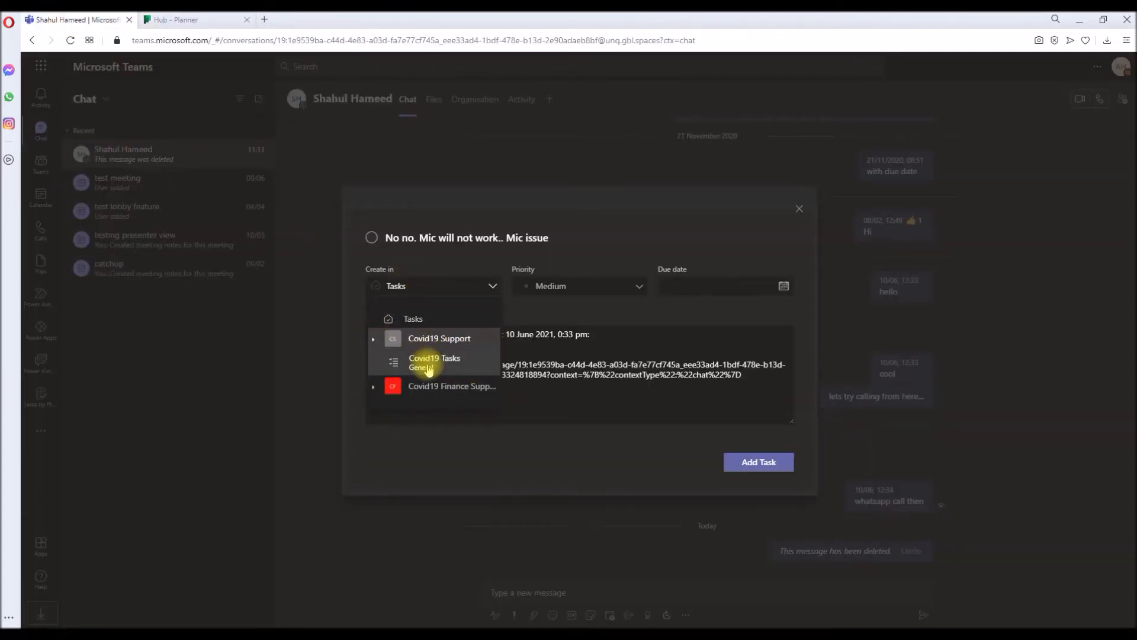
pyautogui.click(435, 362)
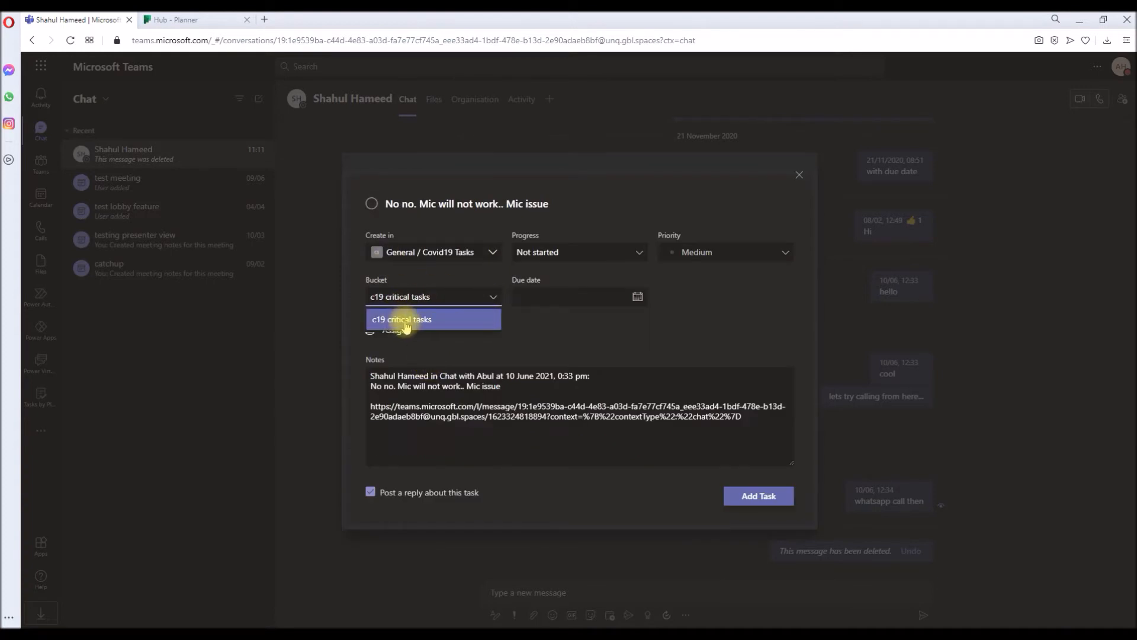
pyautogui.click(579, 252)
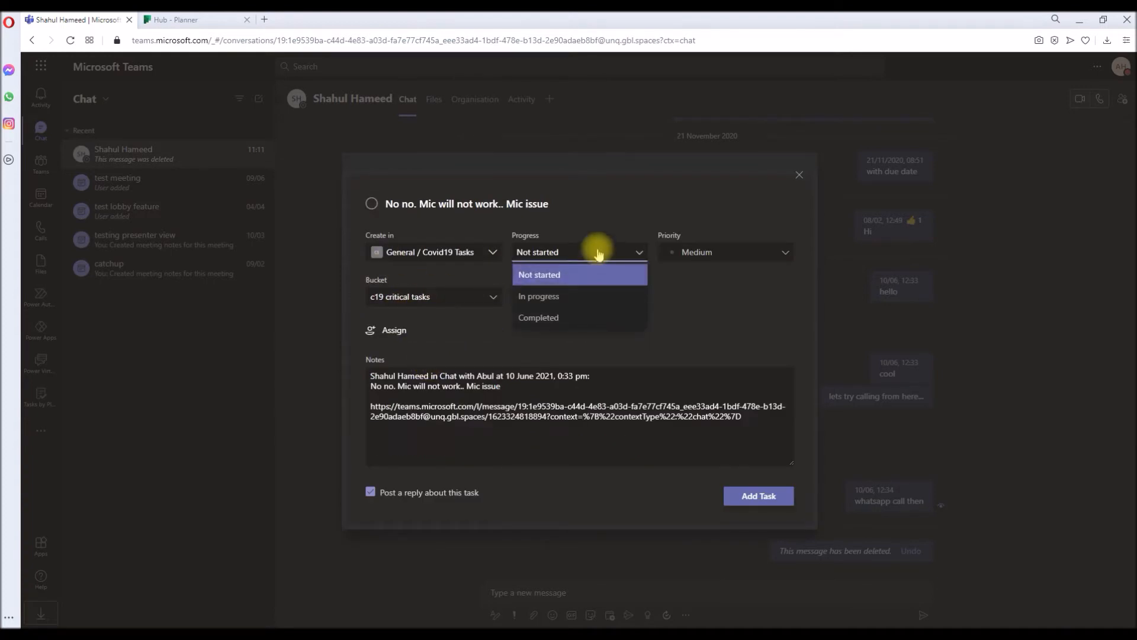
pyautogui.click(724, 252)
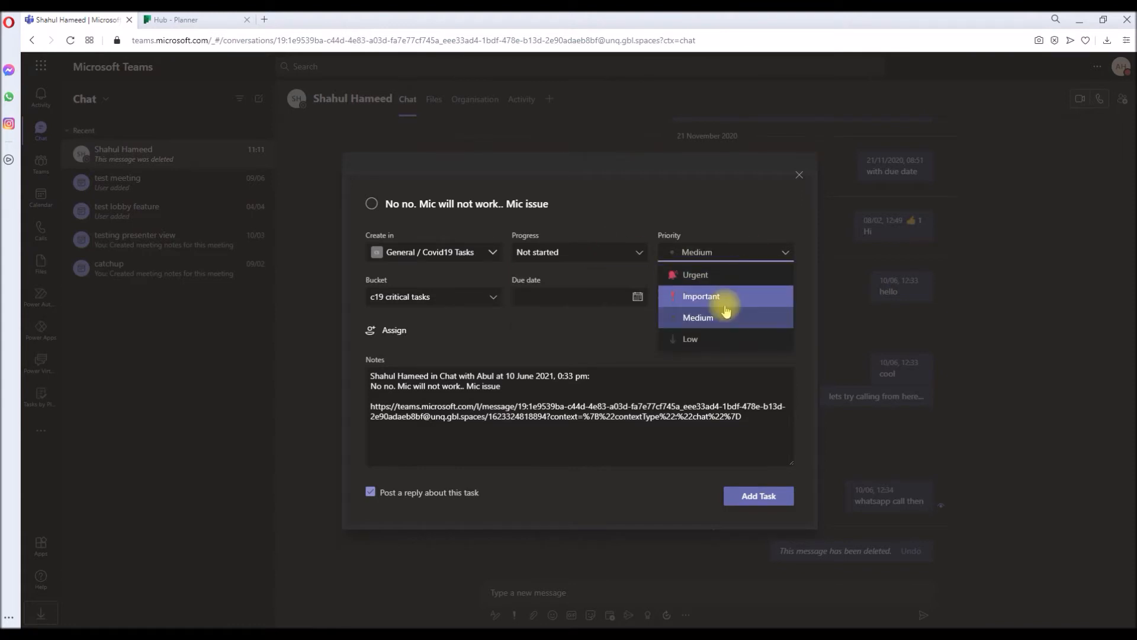
pyautogui.click(700, 296)
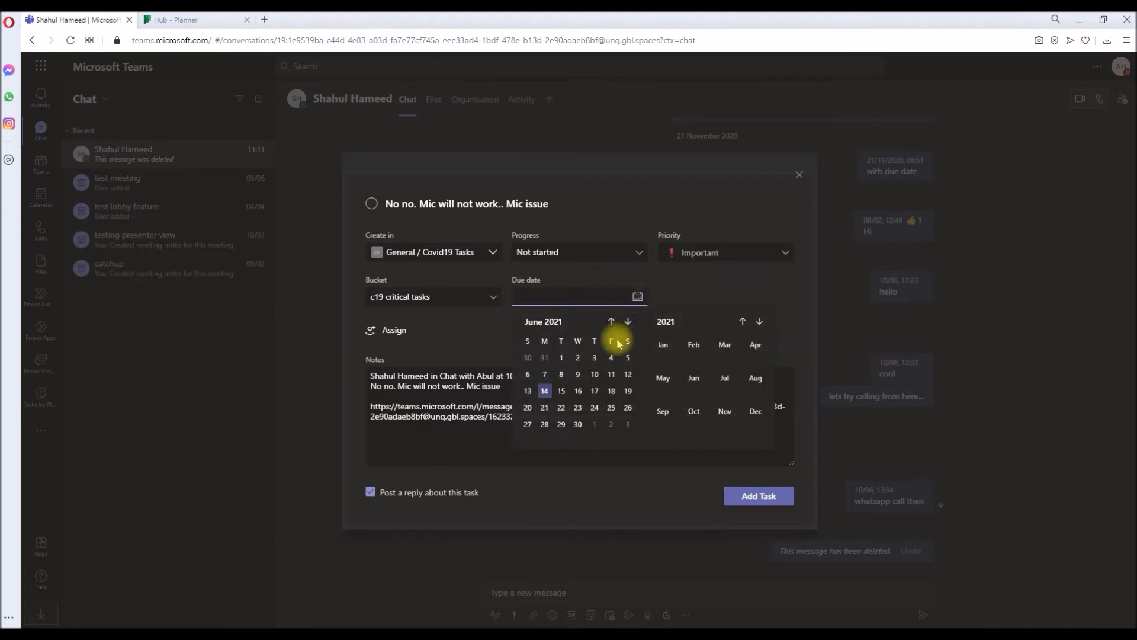
pyautogui.click(577, 424)
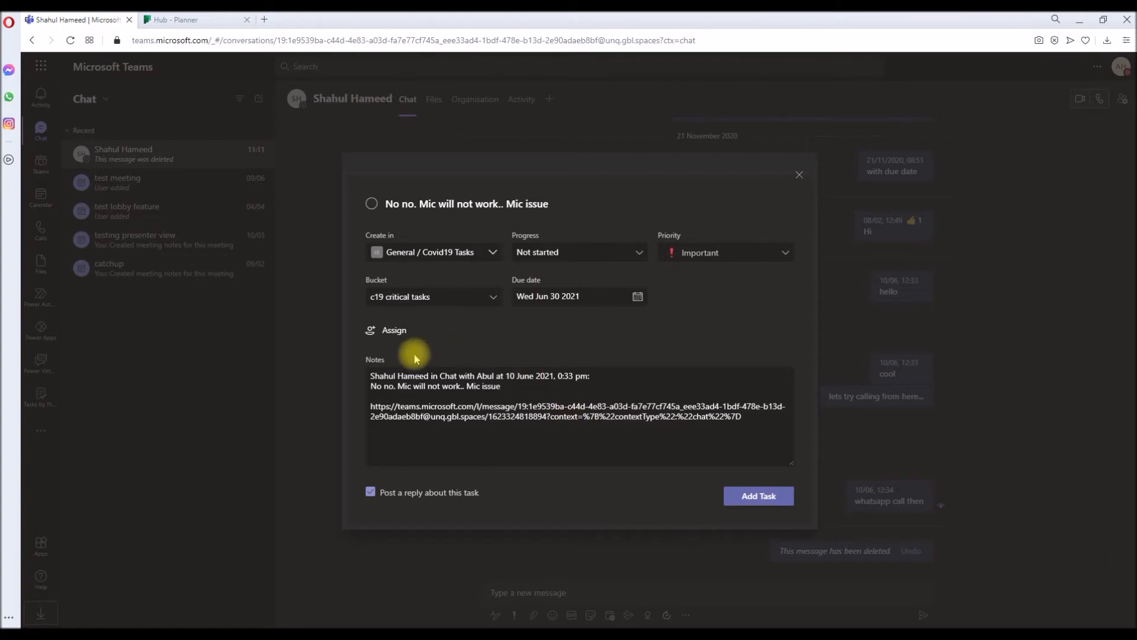
pyautogui.click(394, 330)
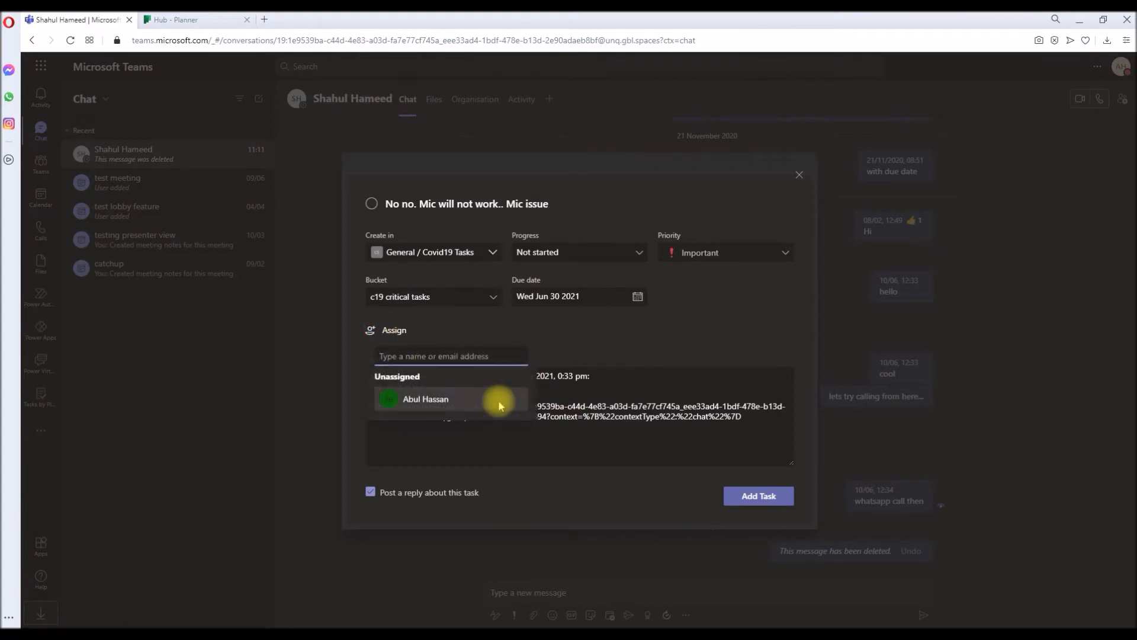
pyautogui.write('shahu')
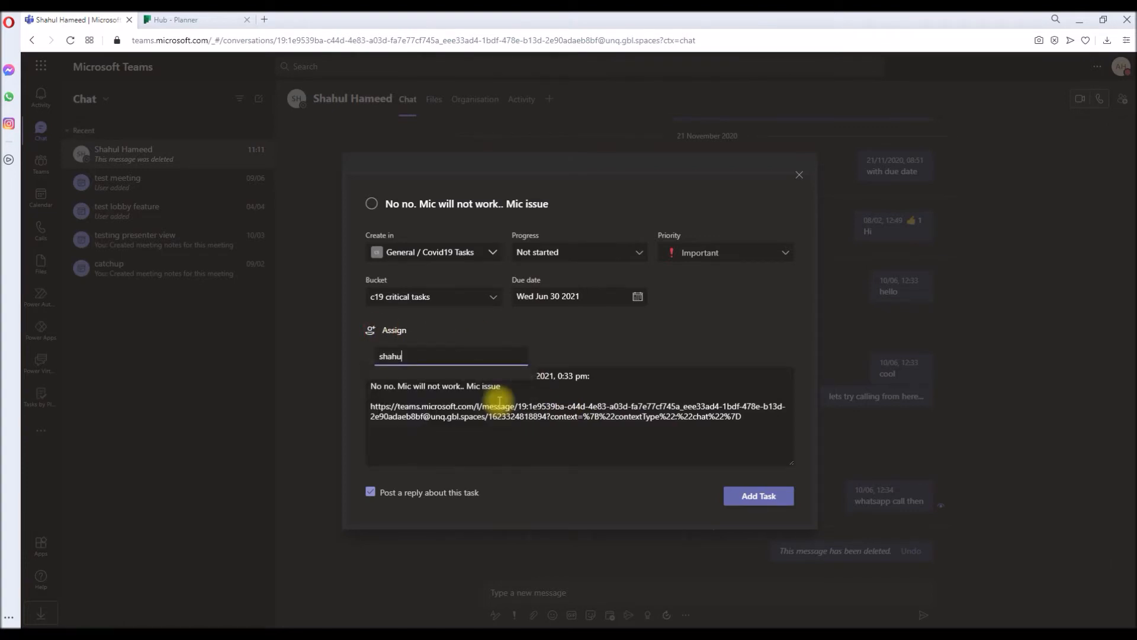
pyautogui.click(450, 355)
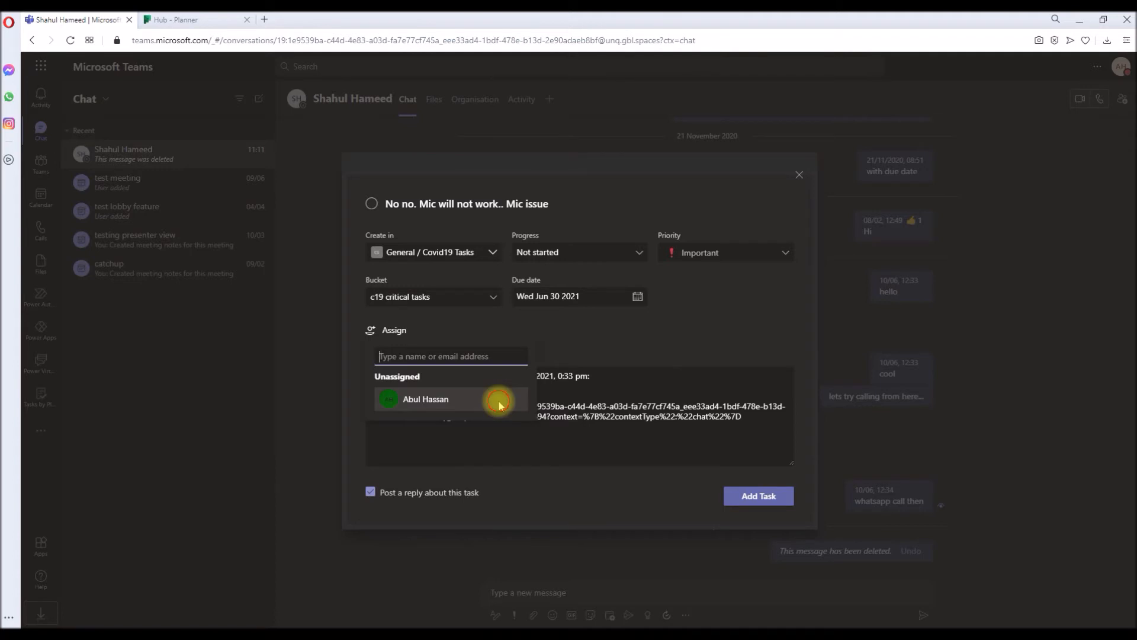
pyautogui.click(426, 399)
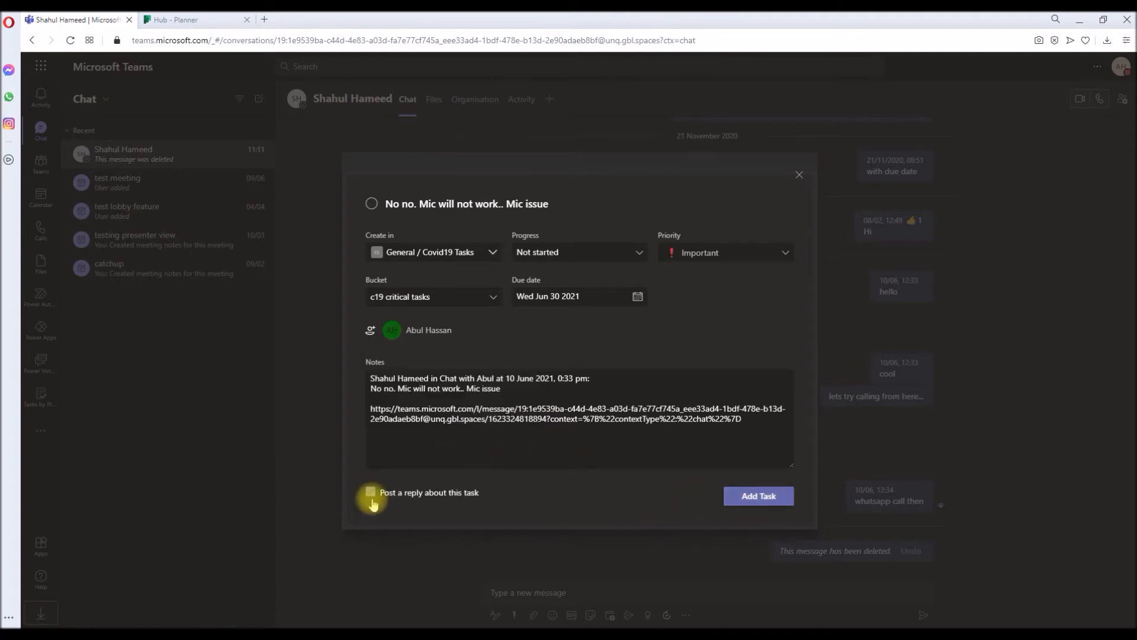
# Leave 'Post a reply about this task' checked and add the Mic issue task to the chat.
pyautogui.click(370, 492)
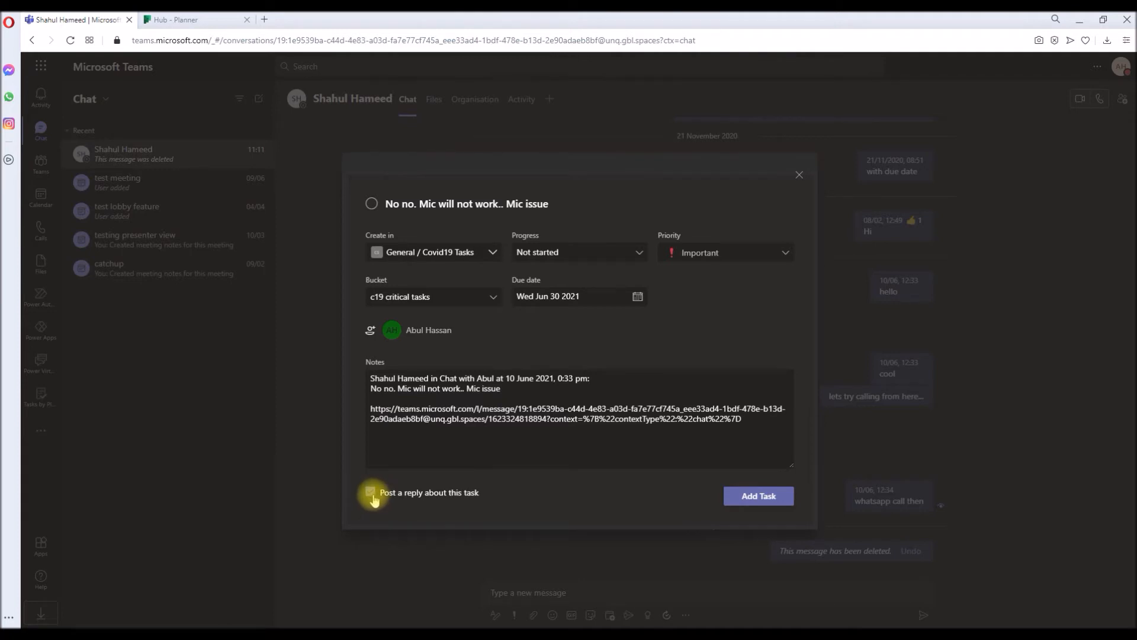
pyautogui.click(371, 495)
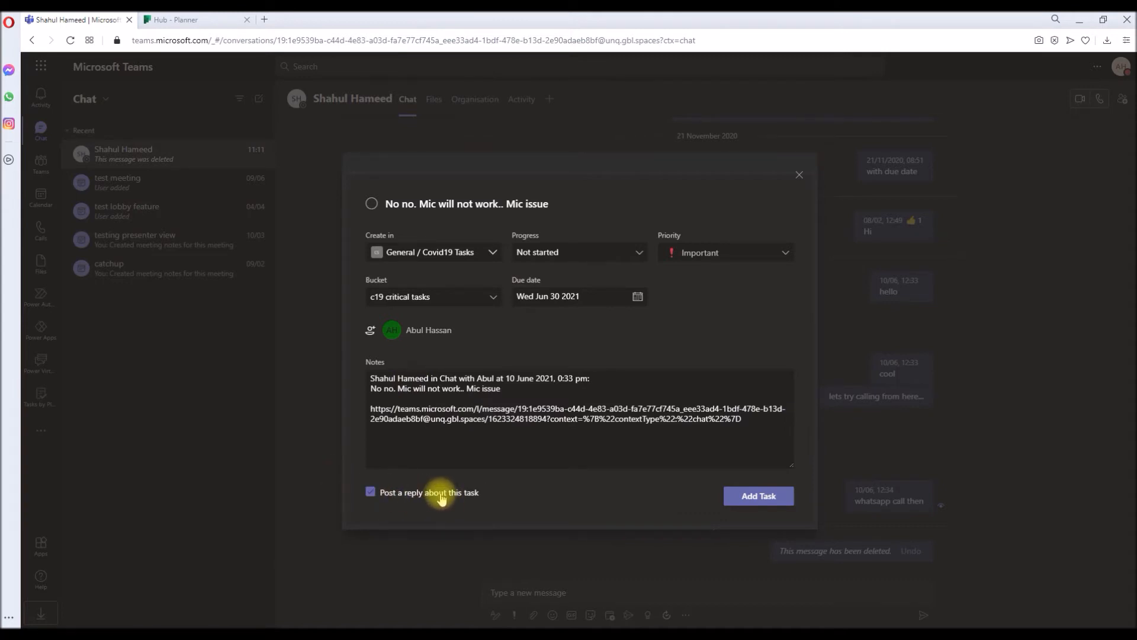
pyautogui.click(371, 494)
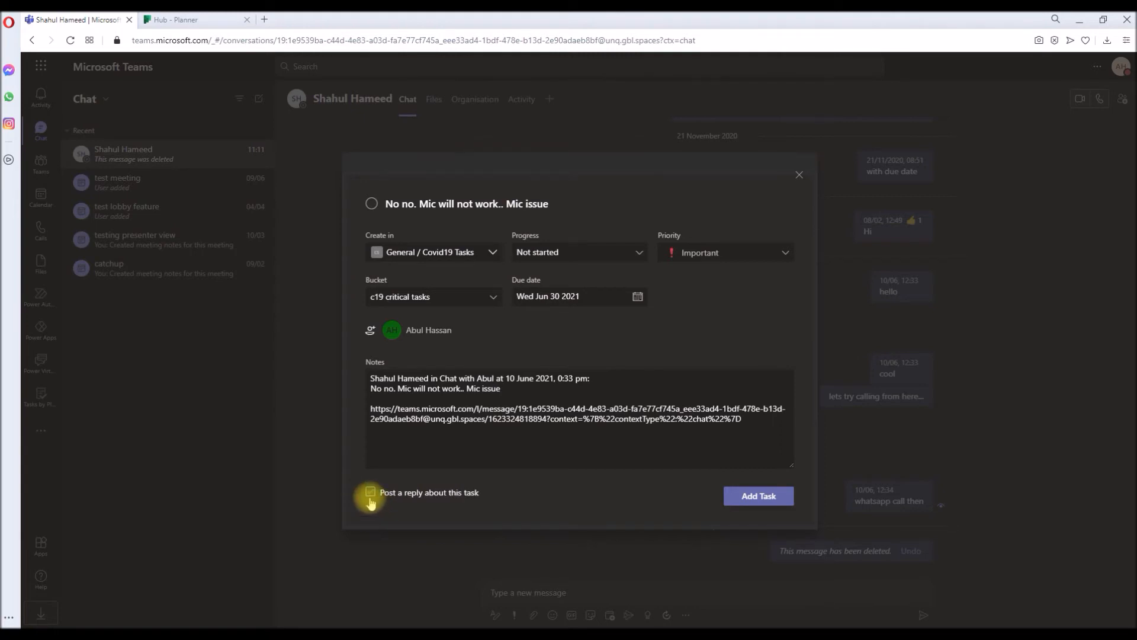
pyautogui.click(370, 492)
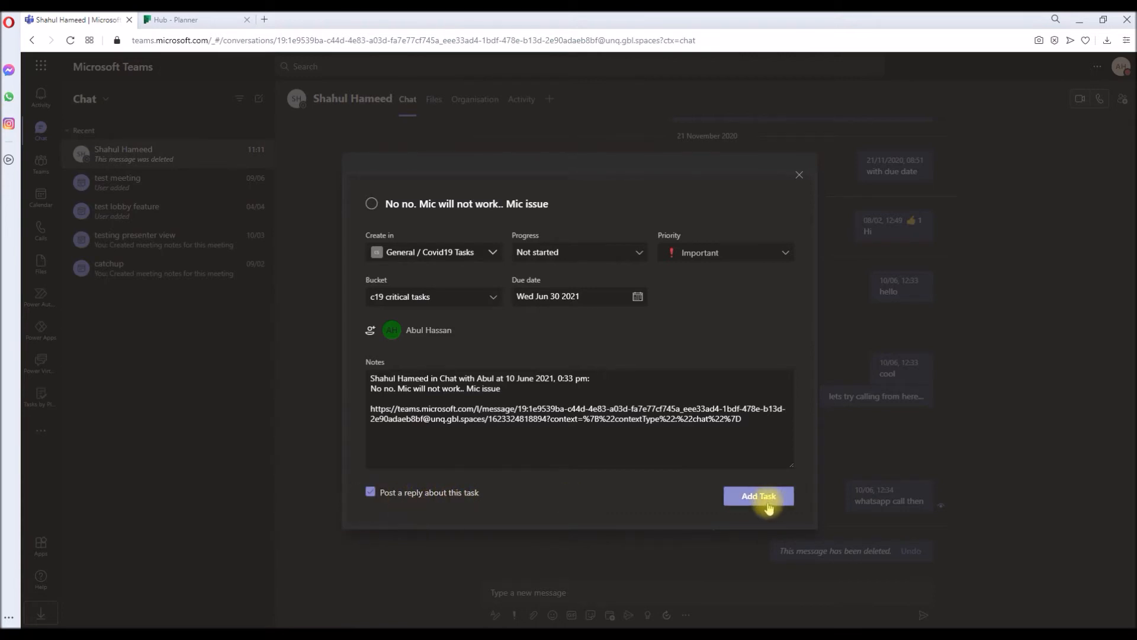
pyautogui.click(758, 496)
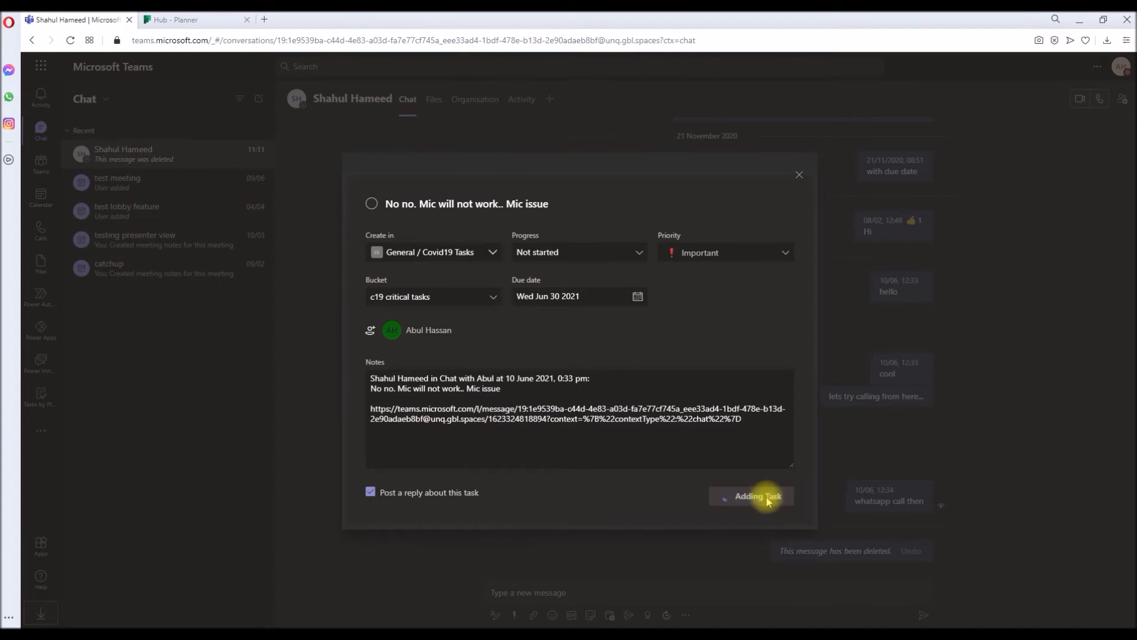
pyautogui.click(757, 497)
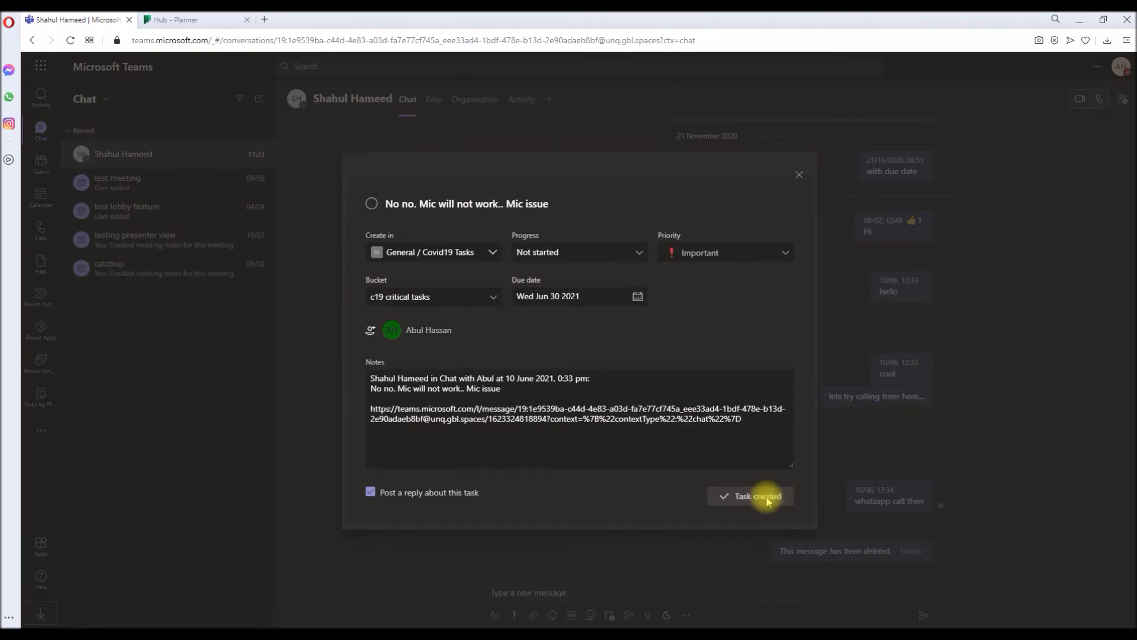
pyautogui.click(758, 495)
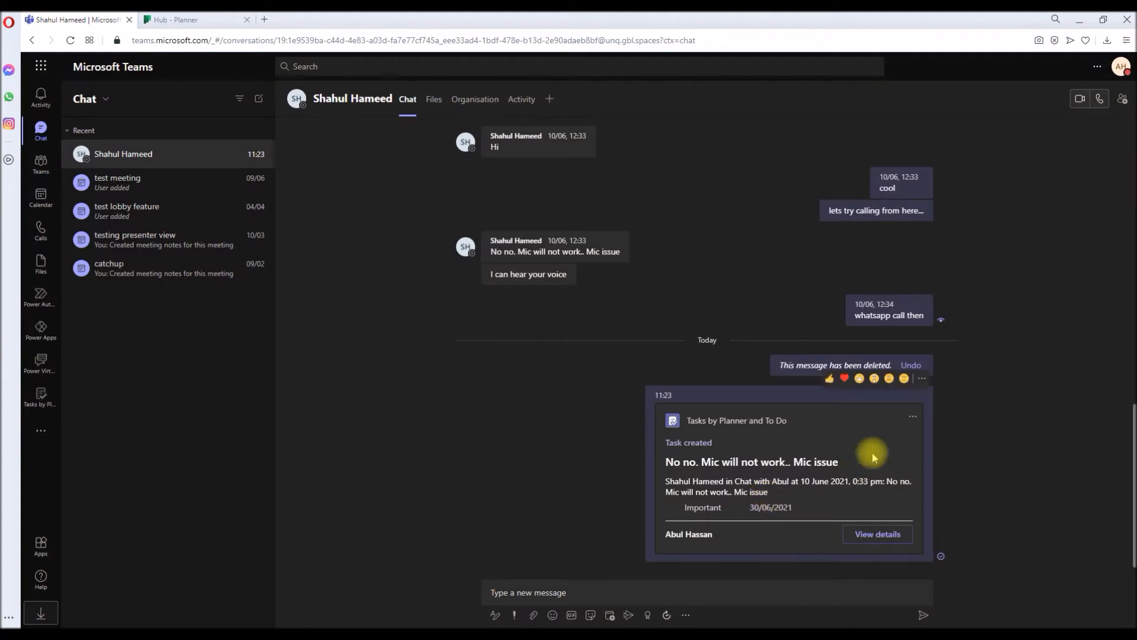
pyautogui.moveTo(664, 486)
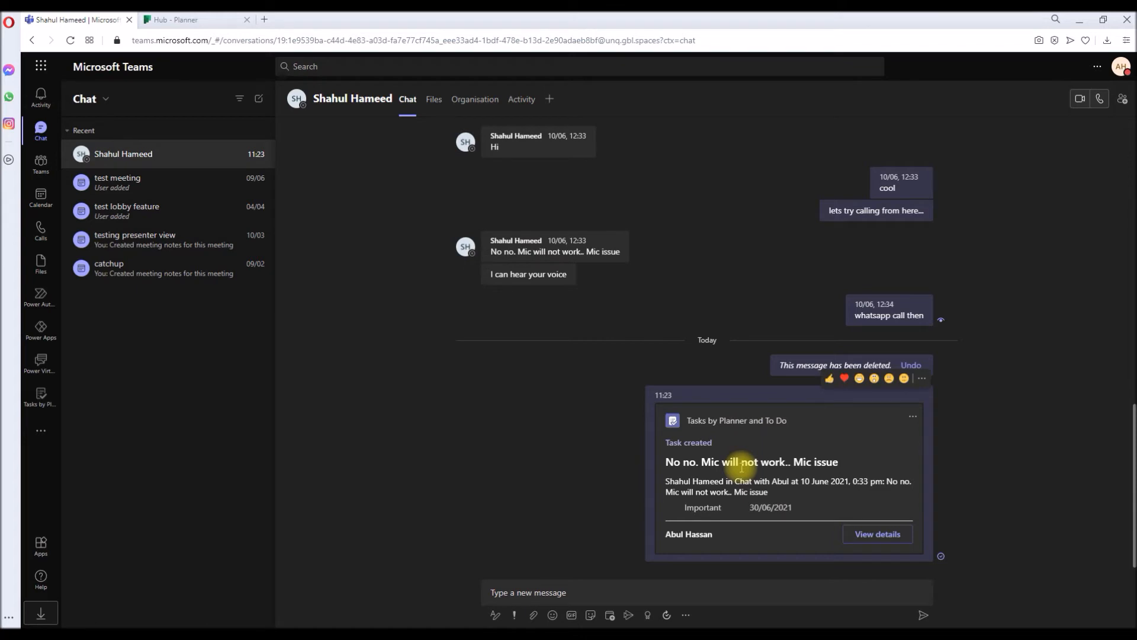
pyautogui.moveTo(178, 236)
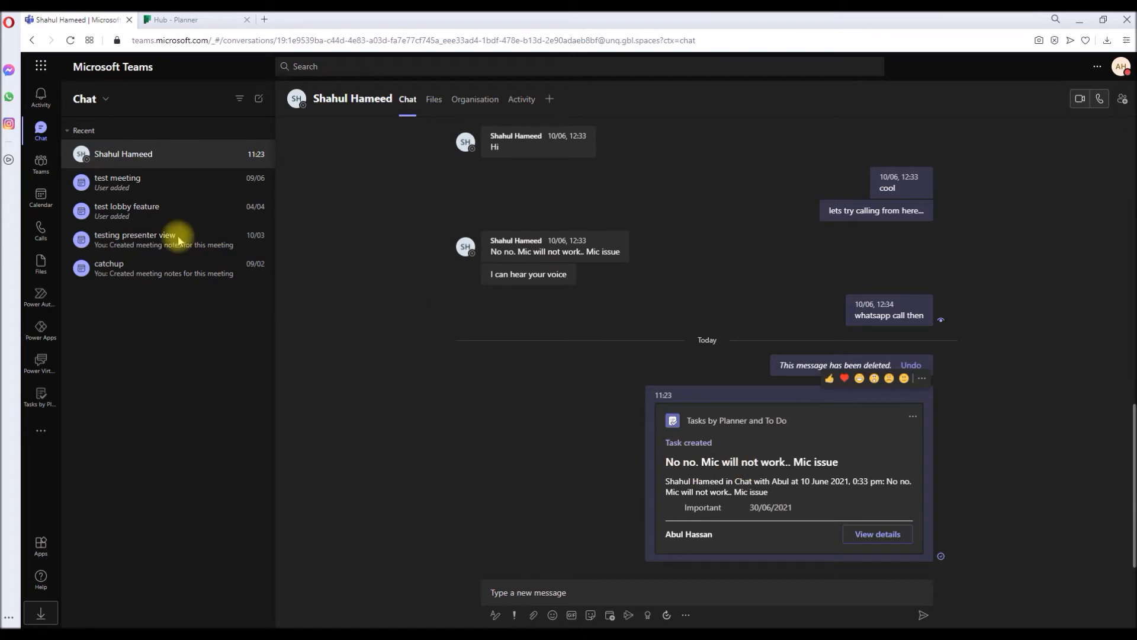
# Go to the Covid19 Finance Support General channel, then switch to the Planner hub tab.
pyautogui.click(41, 166)
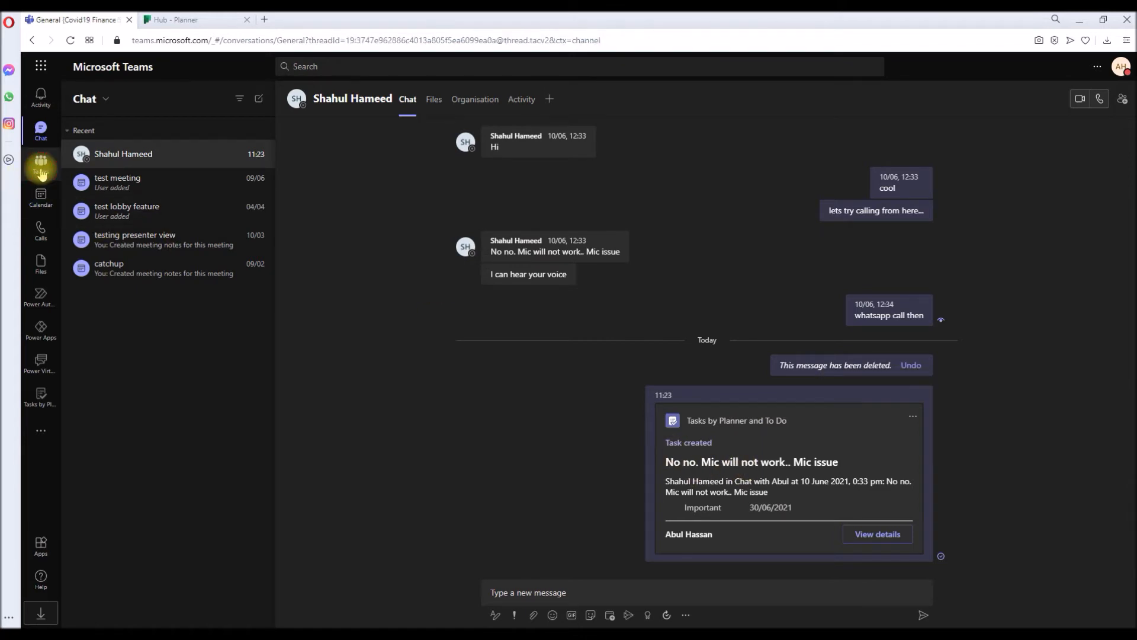
pyautogui.click(40, 163)
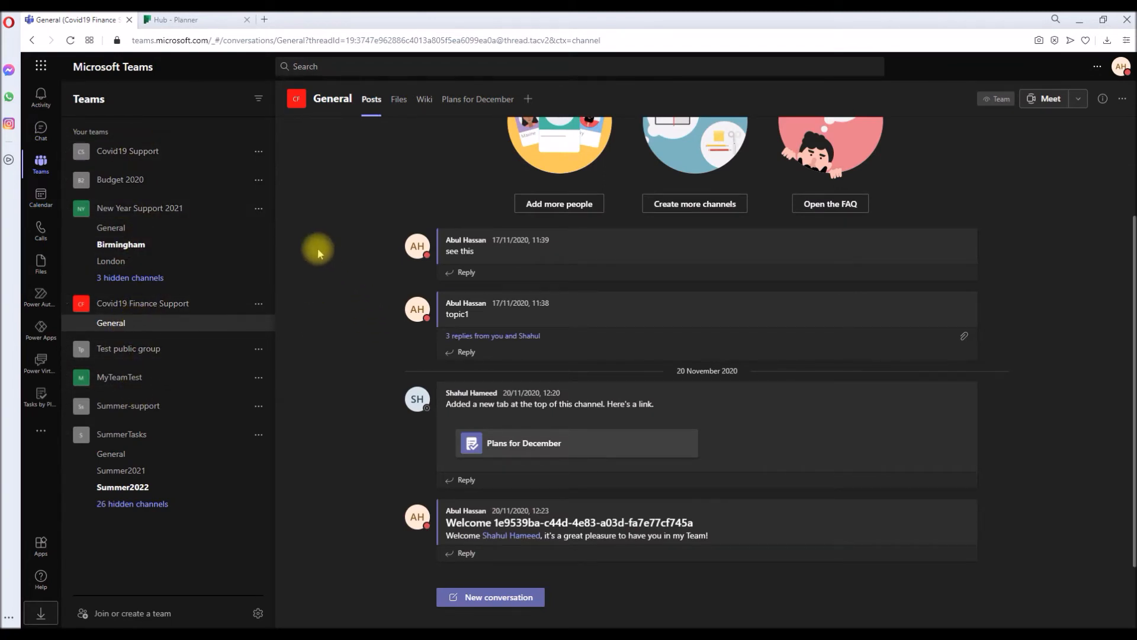
pyautogui.click(182, 19)
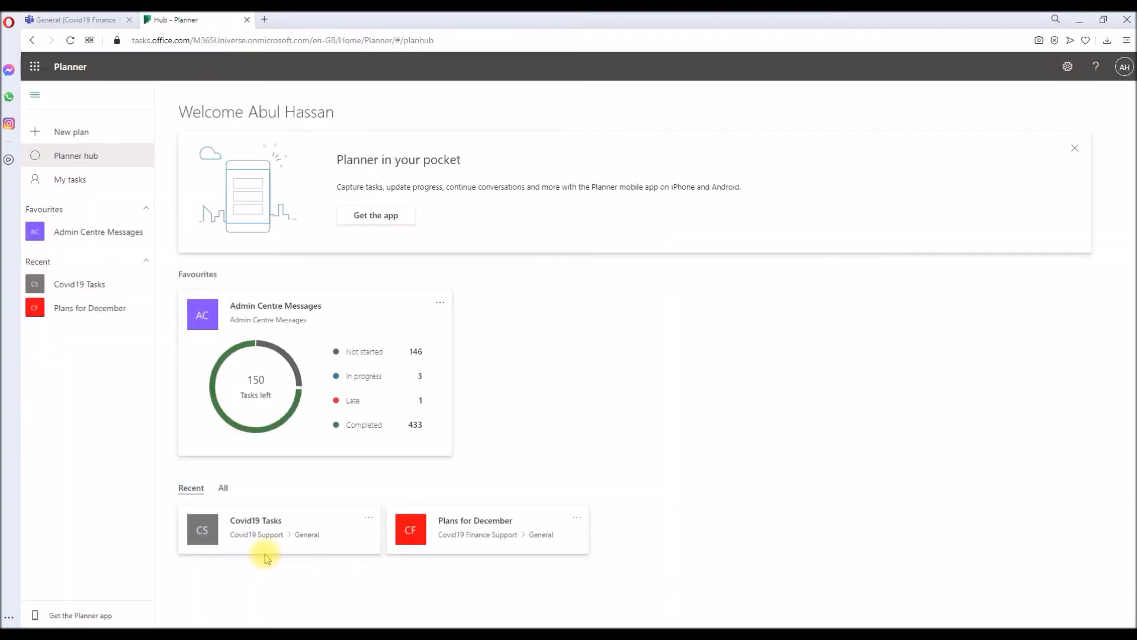
# Open the Covid19 Tasks plan and the Mic issue task with its notes and chat link.
pyautogui.click(255, 520)
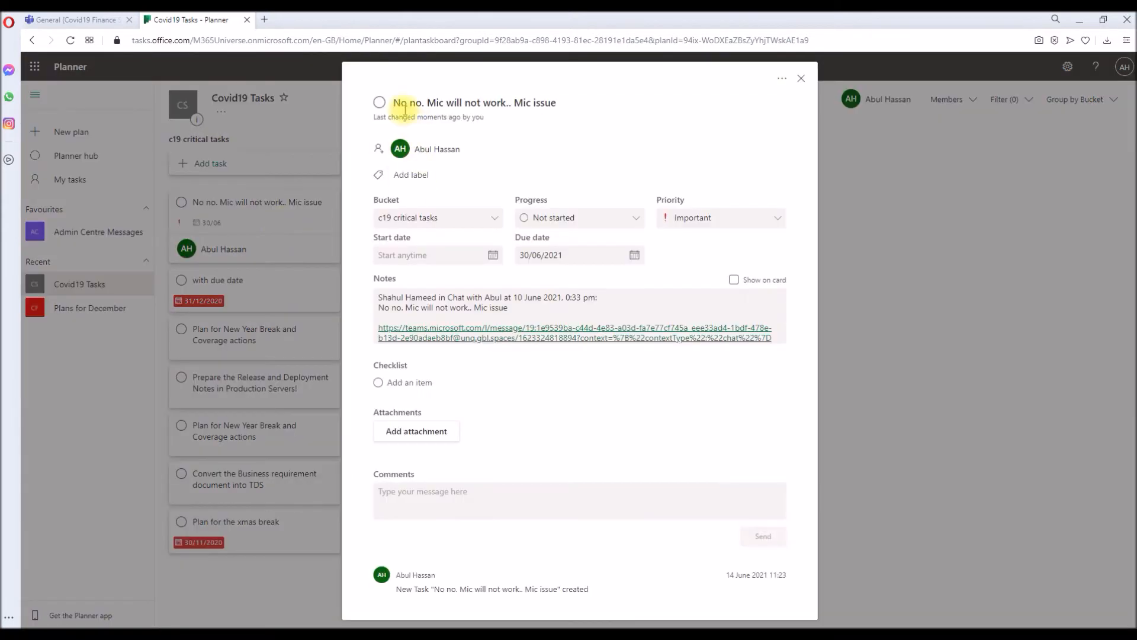
pyautogui.click(472, 103)
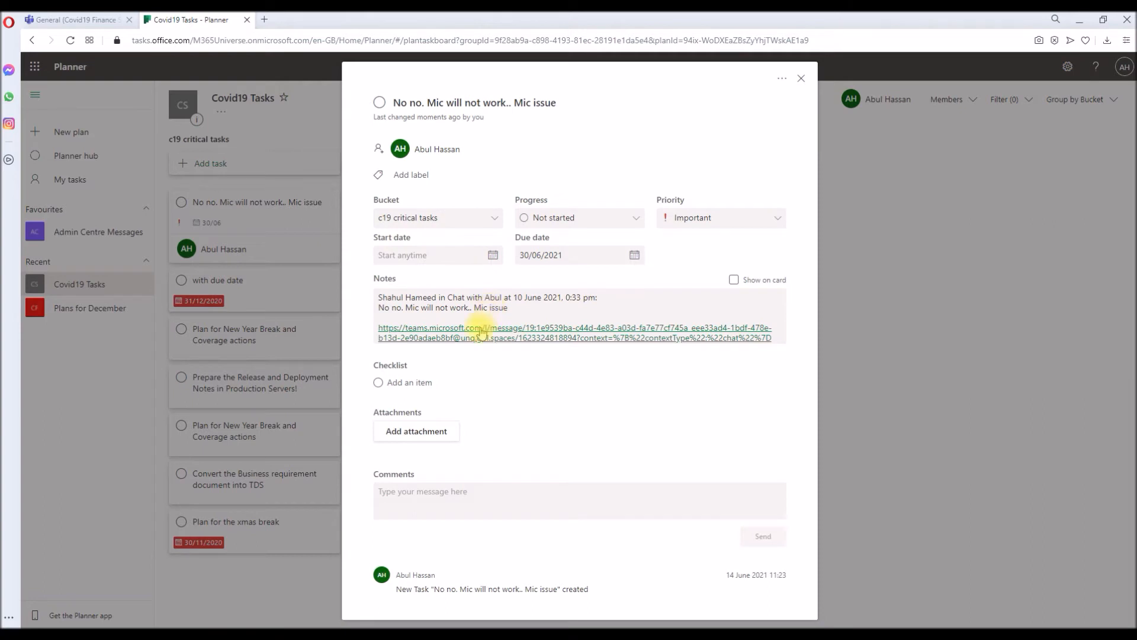
pyautogui.moveTo(497, 336)
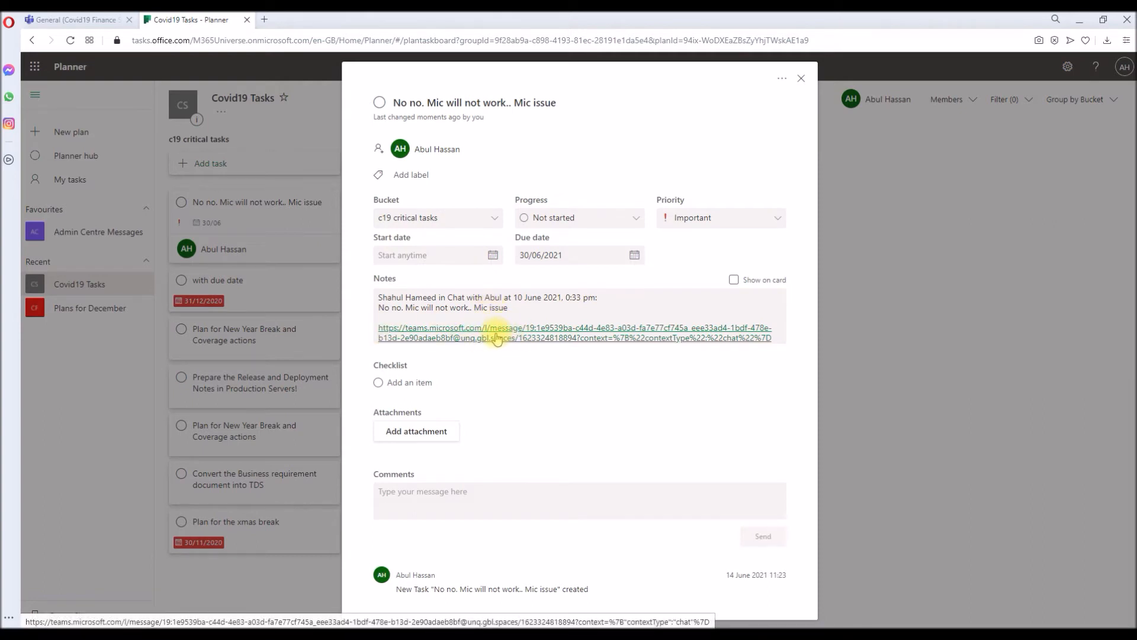
pyautogui.moveTo(278, 150)
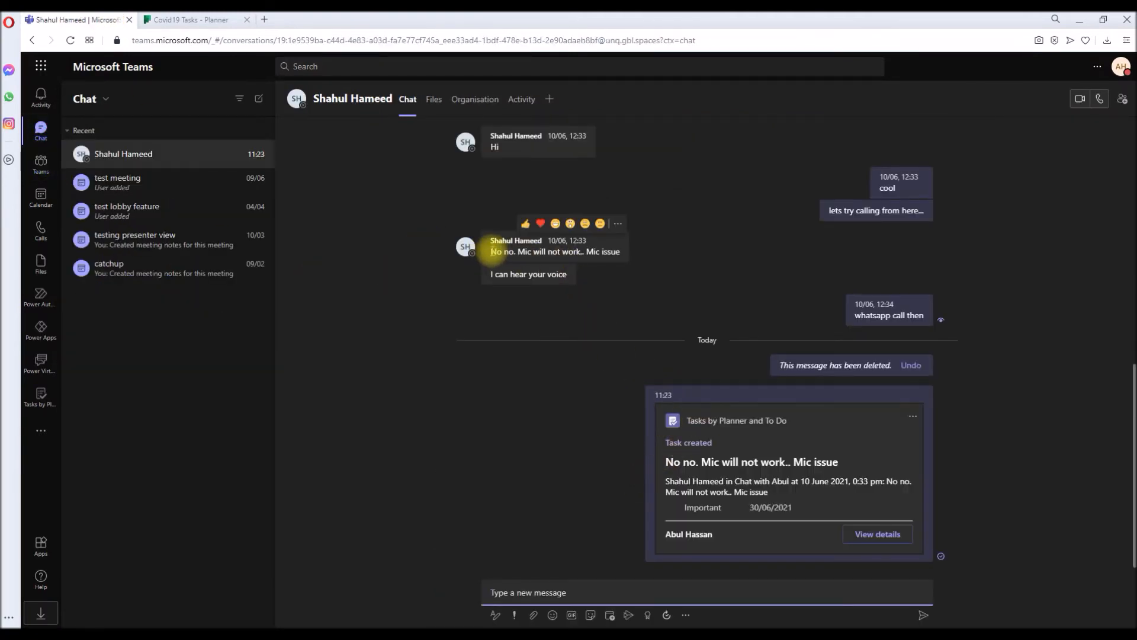
pyautogui.doubleClick(555, 252)
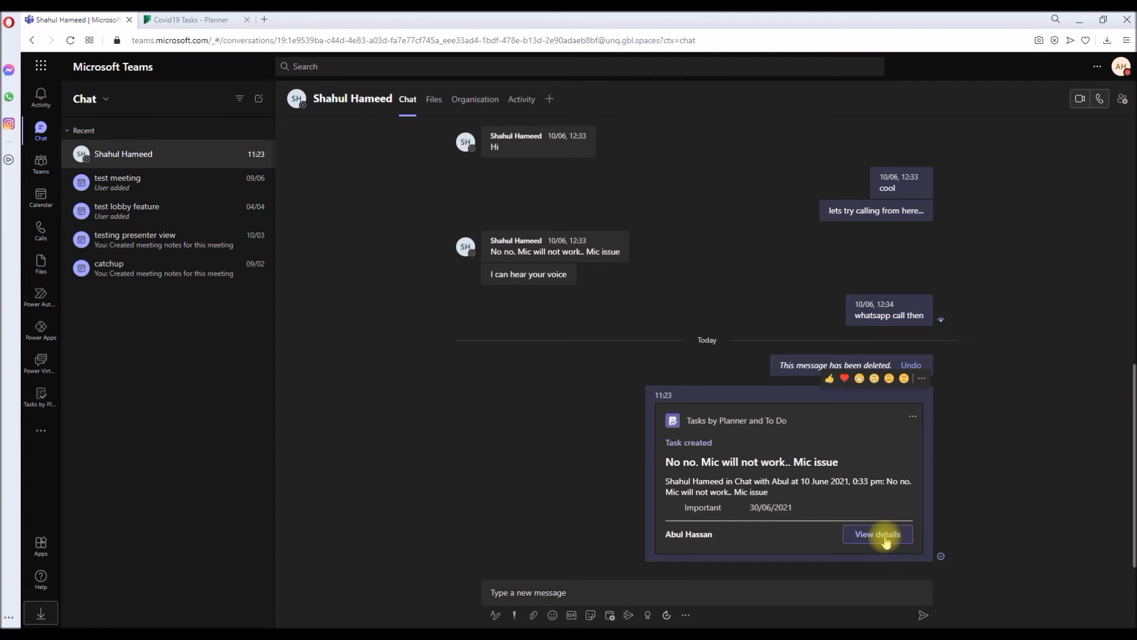
pyautogui.moveTo(314, 161)
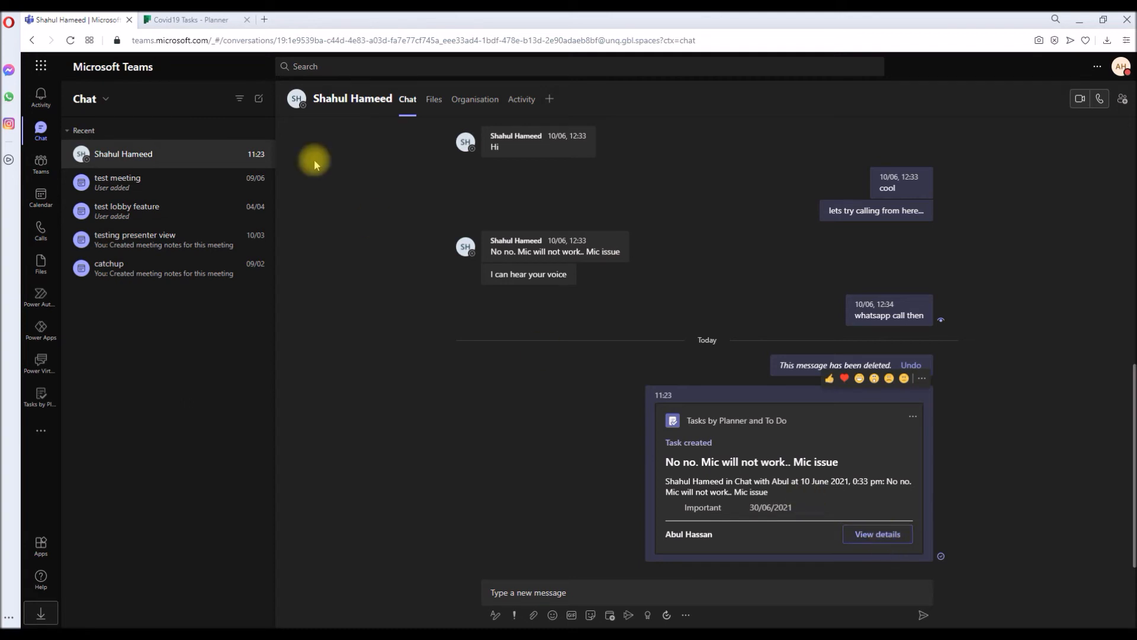
pyautogui.moveTo(303, 342)
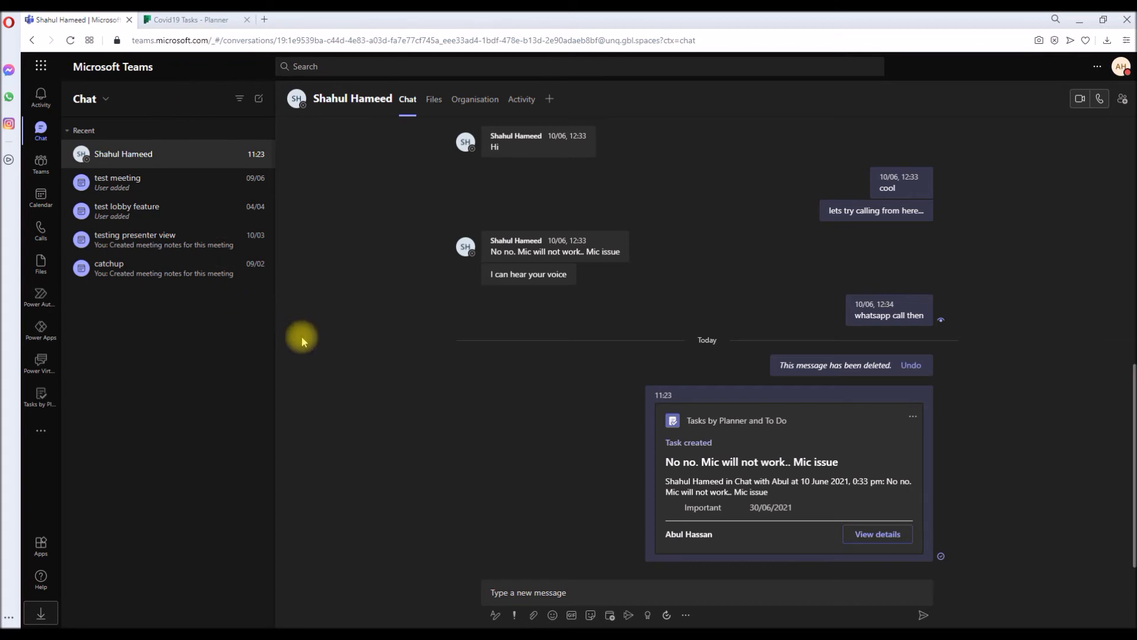
pyautogui.moveTo(40, 398)
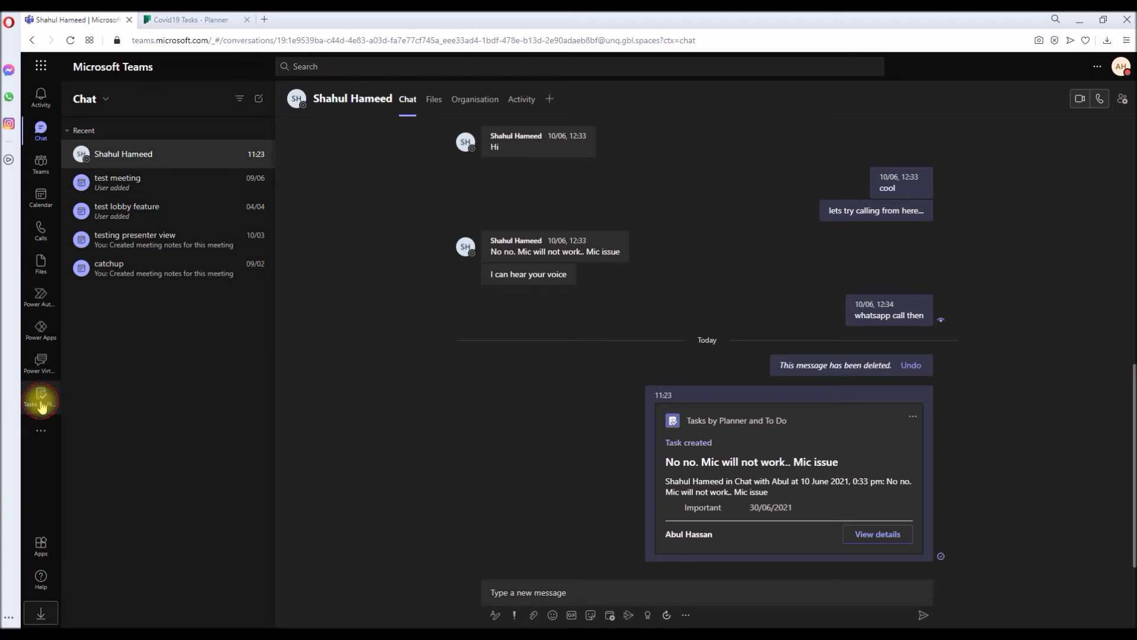
# In Tasks by Planner and To Do, show Covid19 Tasks and review the Mic issue task's details.
pyautogui.click(40, 399)
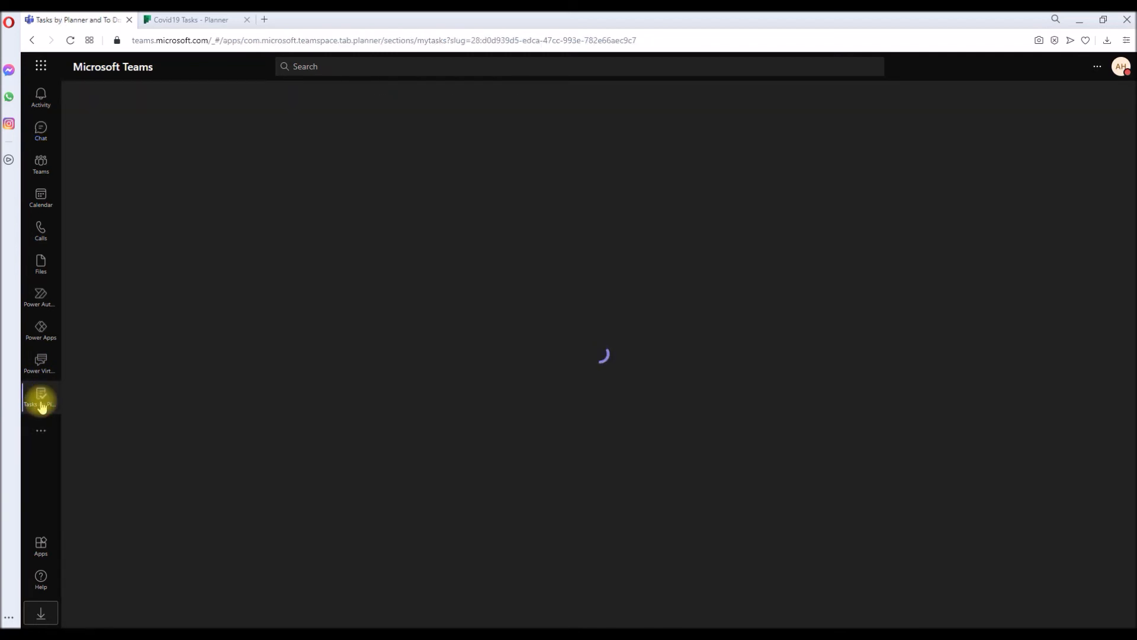
pyautogui.click(40, 398)
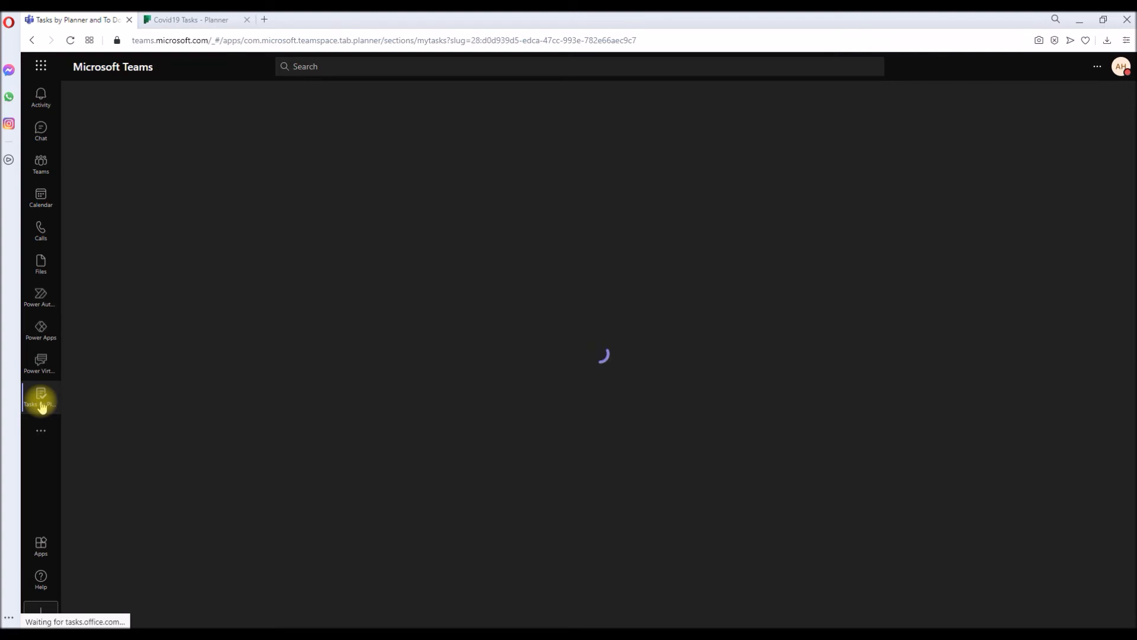
pyautogui.click(40, 397)
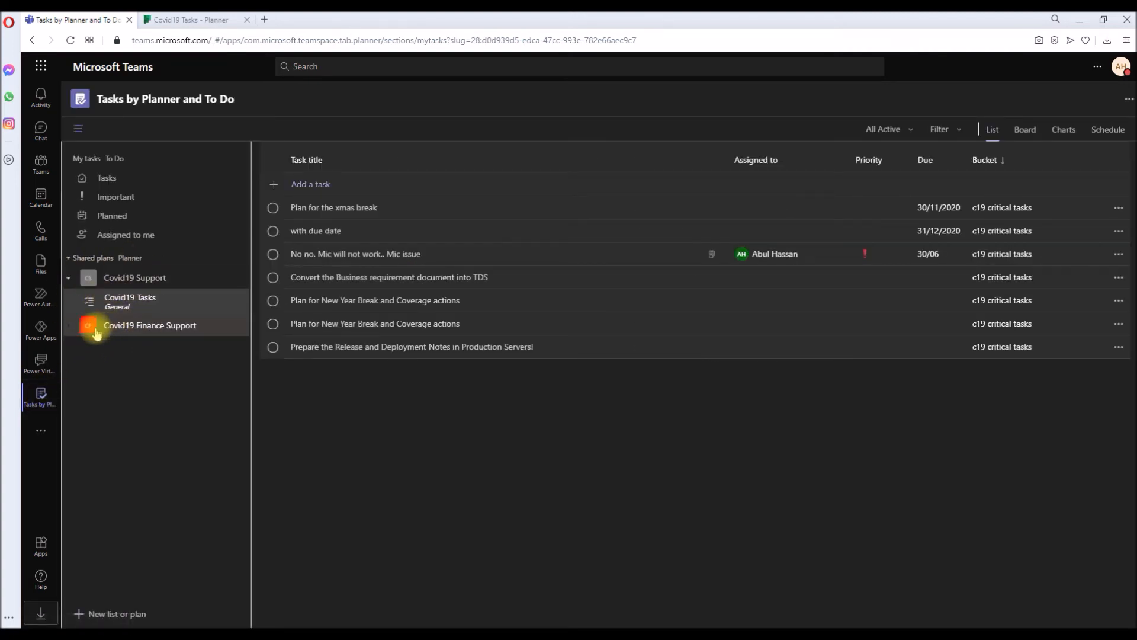
pyautogui.moveTo(129, 297)
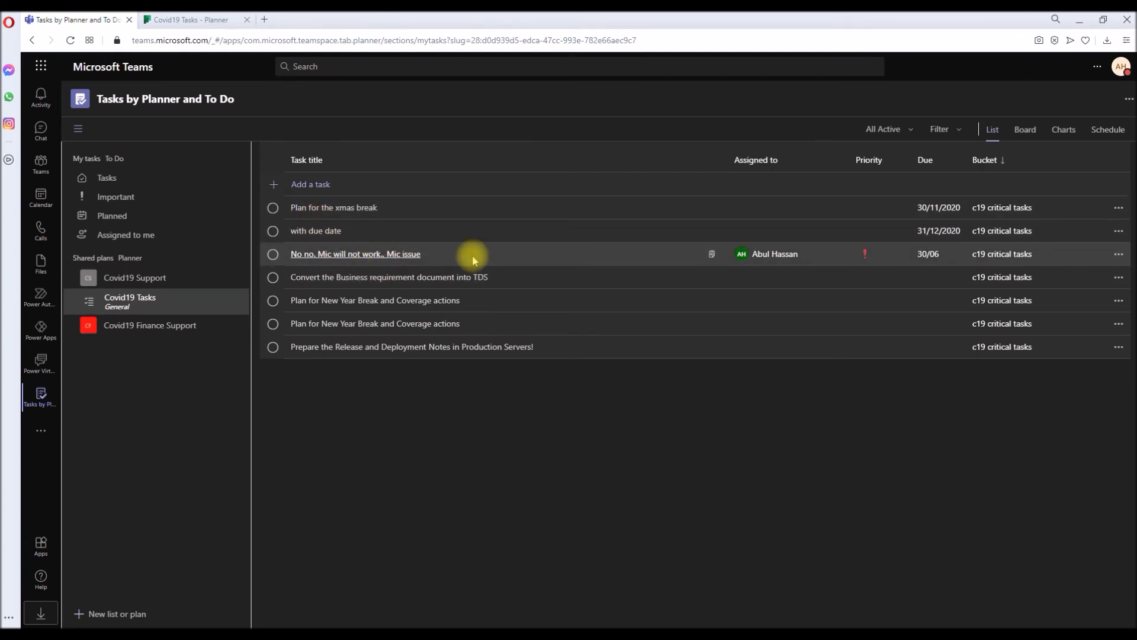
pyautogui.moveTo(337, 258)
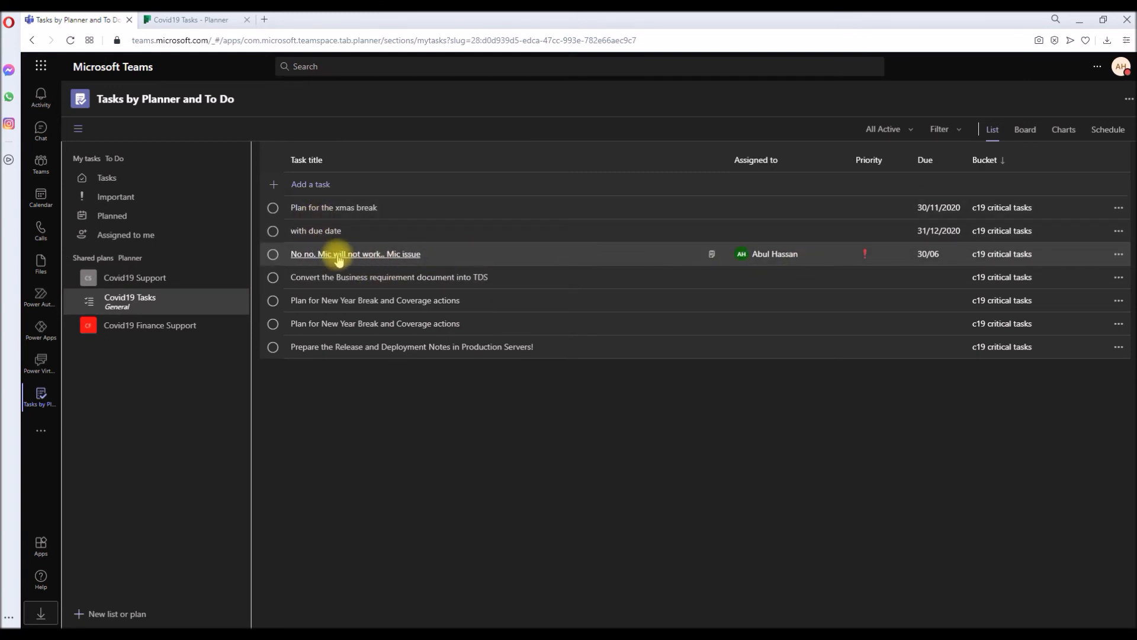
pyautogui.click(355, 254)
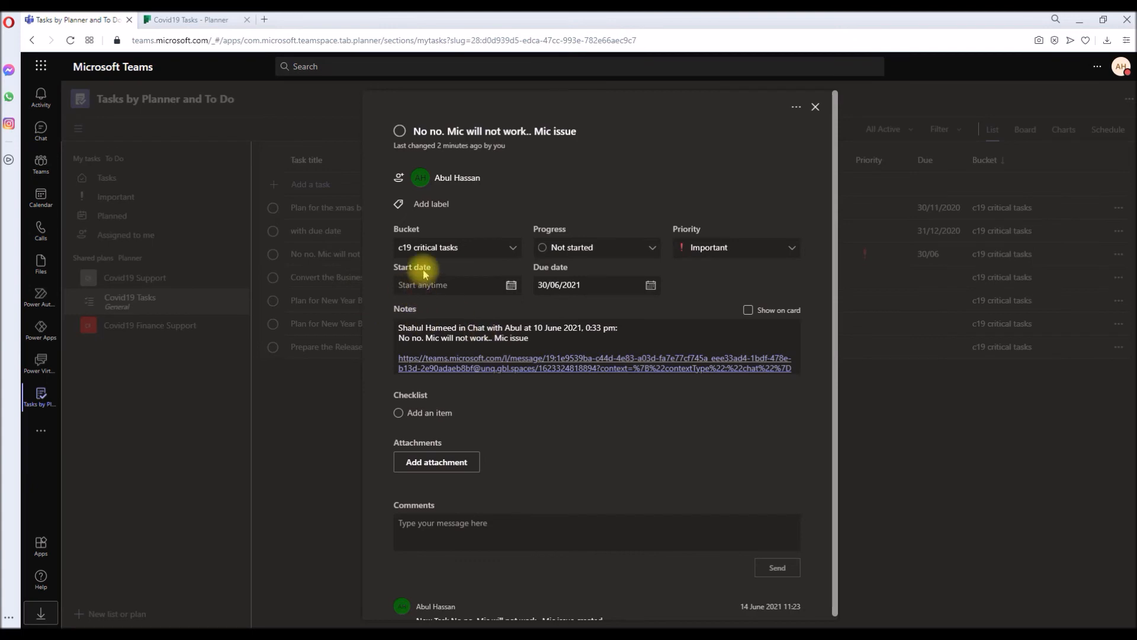
pyautogui.moveTo(443, 263)
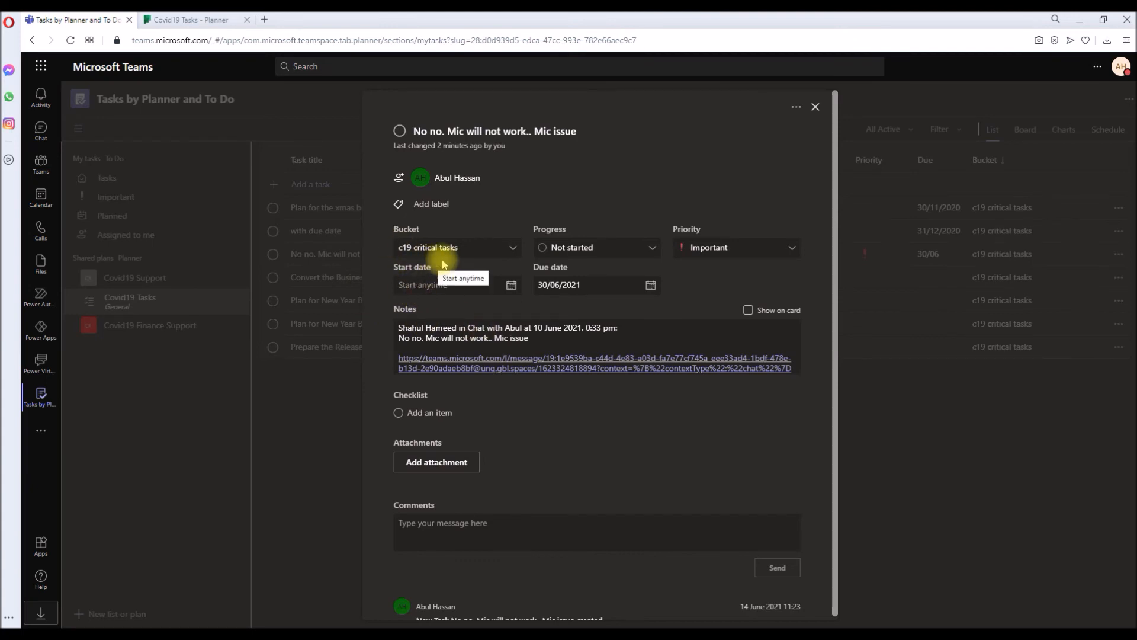
pyautogui.moveTo(455, 416)
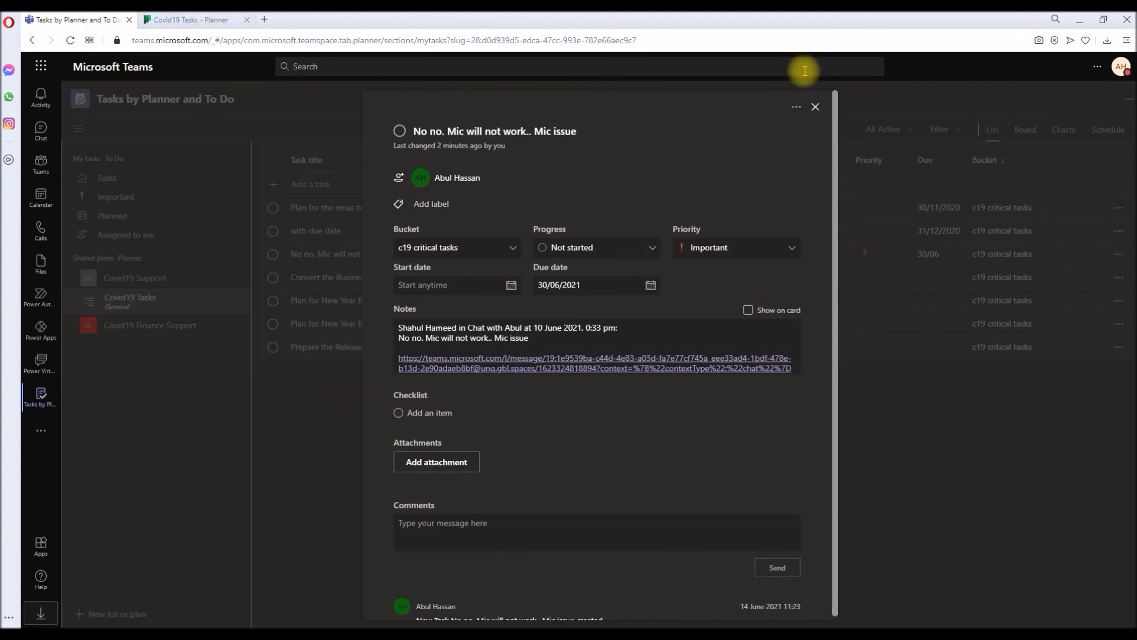
pyautogui.click(814, 107)
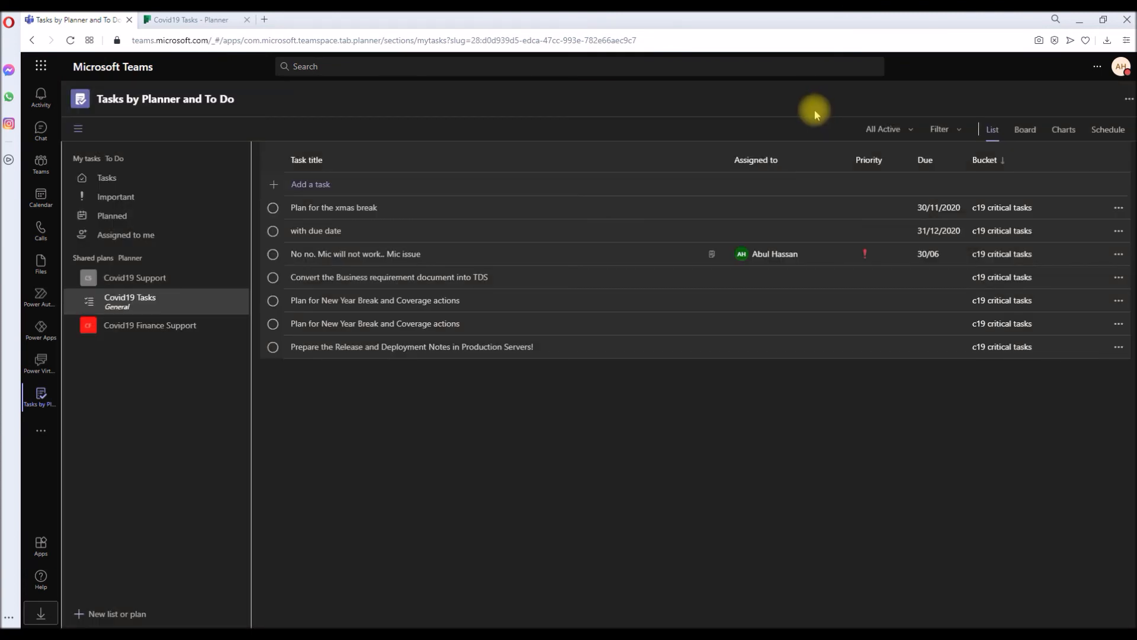
pyautogui.moveTo(126, 235)
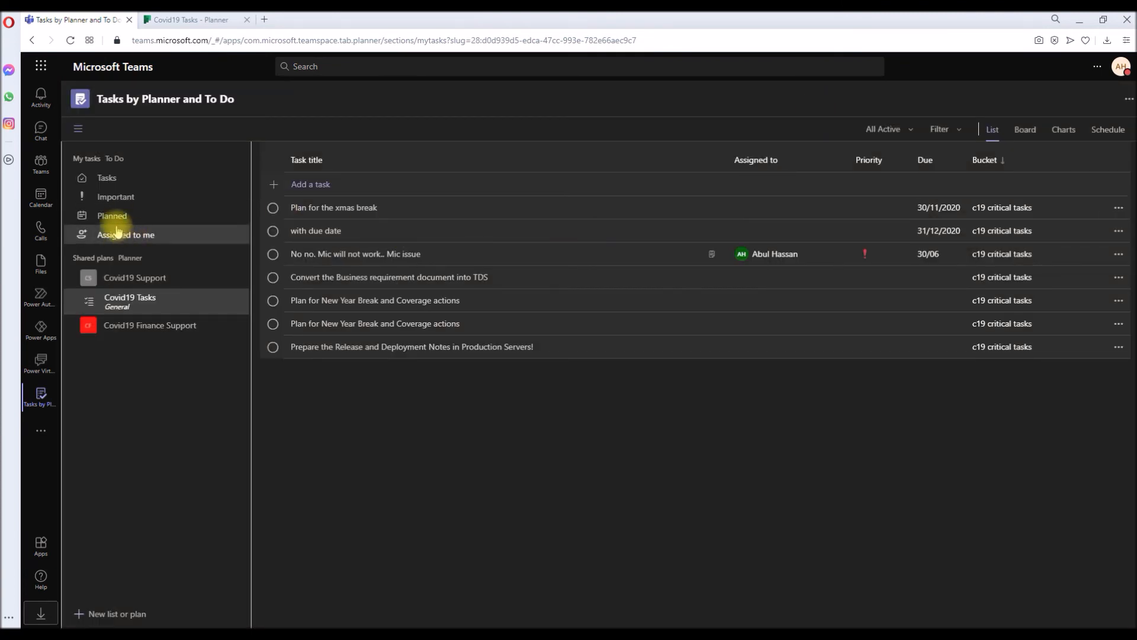
# Open New Year Support 2021 General and show more actions for the Branding and Theming post.
pyautogui.click(41, 163)
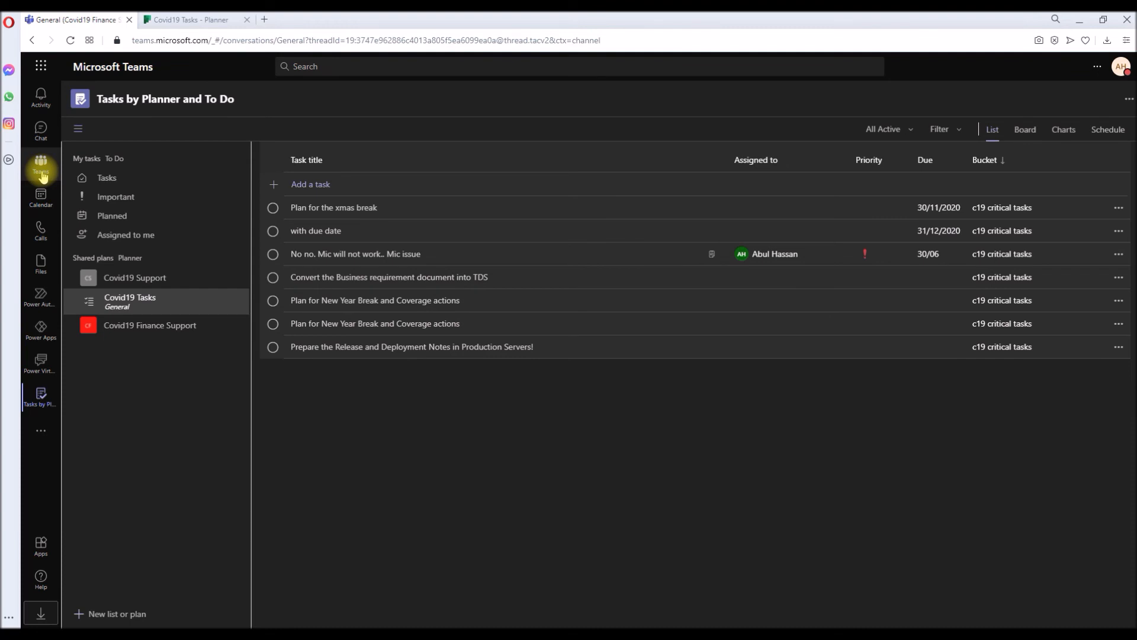
pyautogui.click(40, 165)
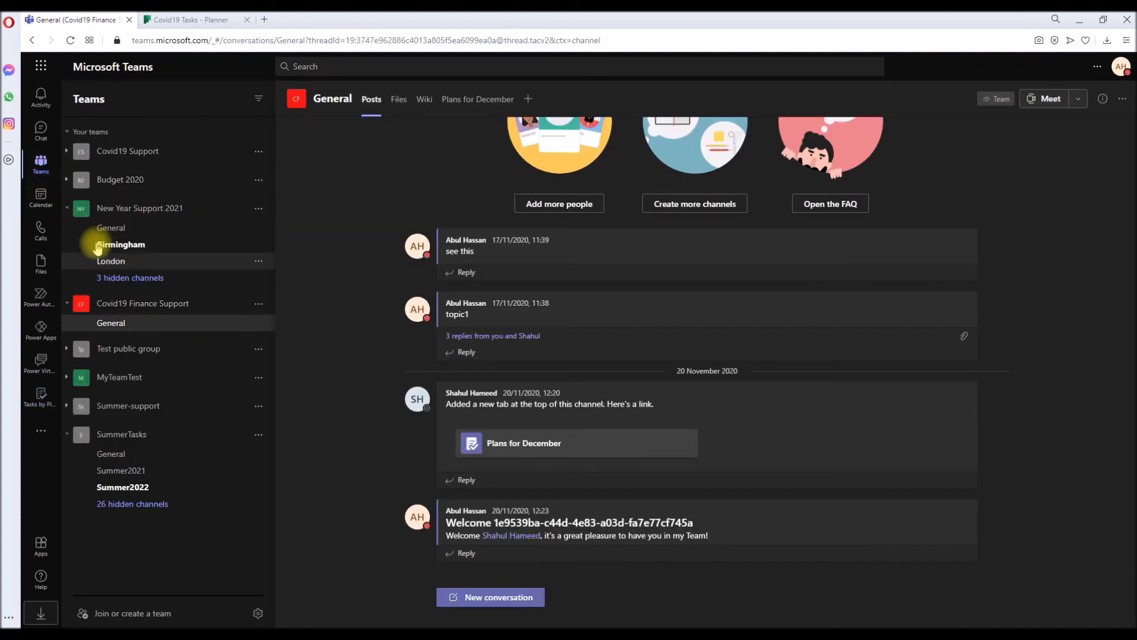
pyautogui.click(110, 227)
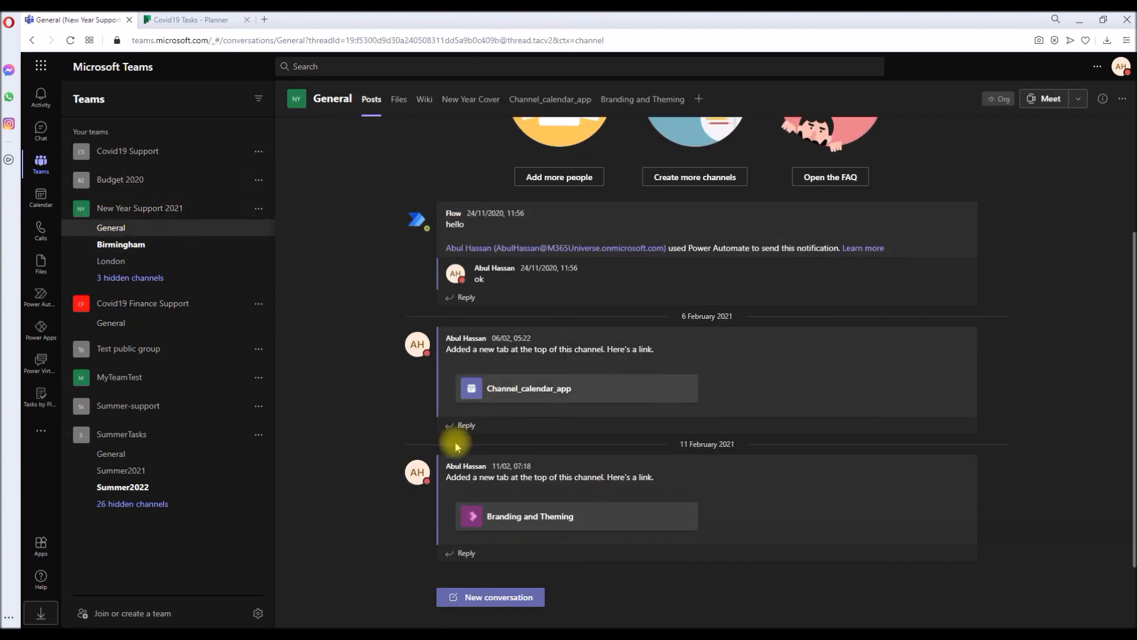
pyautogui.moveTo(965, 464)
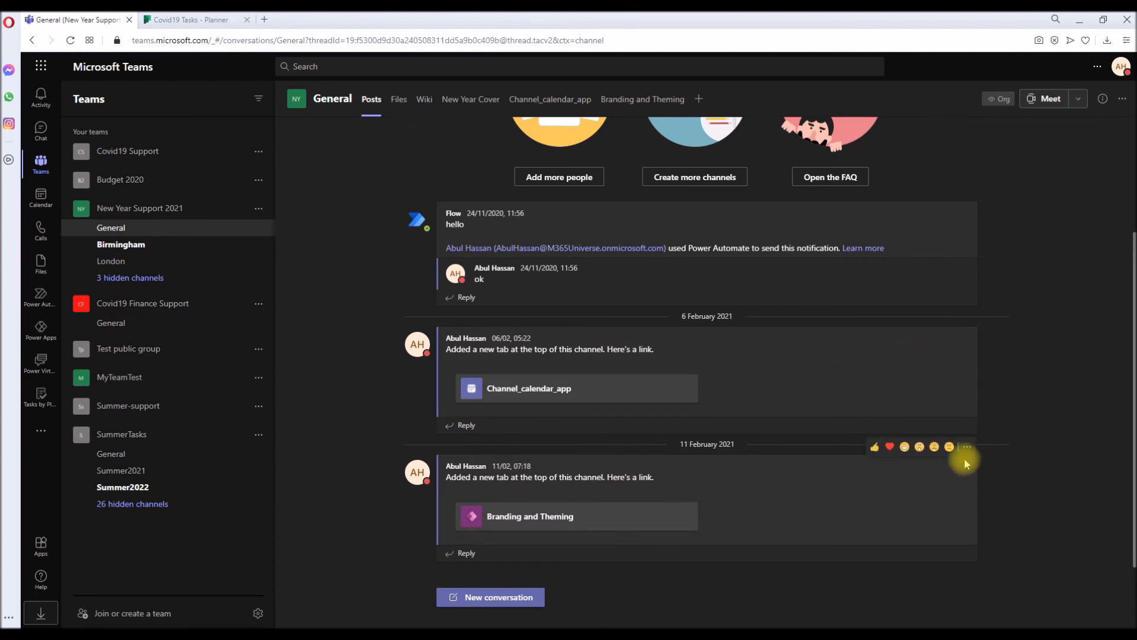
pyautogui.click(966, 447)
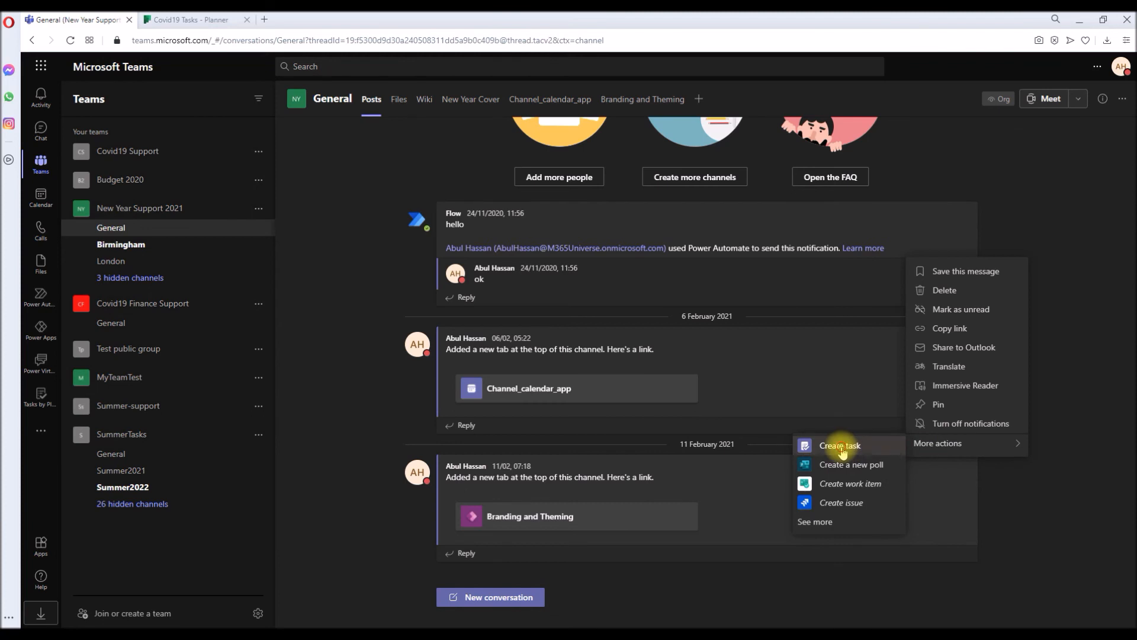
# Create a personal task from the Branding and Theming post with due date 30 June 2021.
pyautogui.click(839, 445)
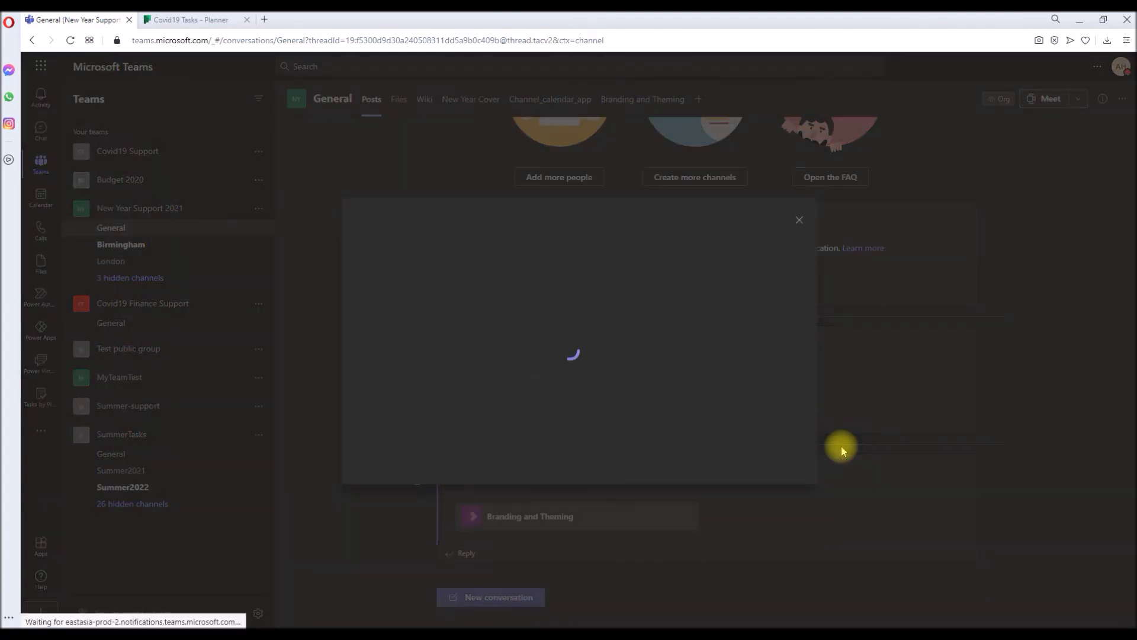
pyautogui.moveTo(544, 345)
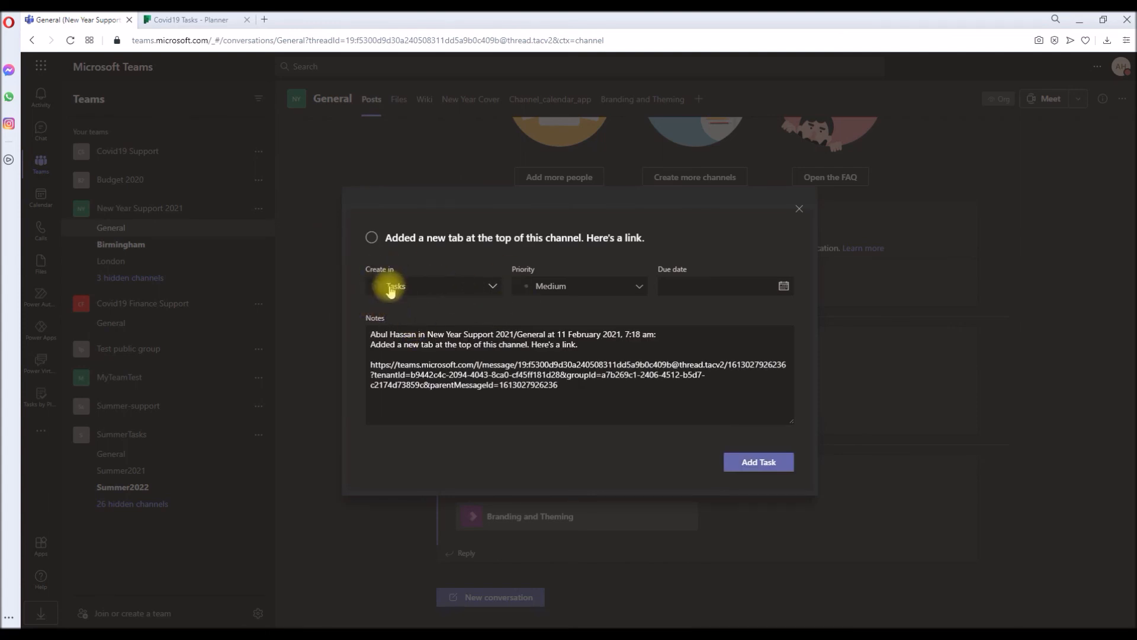
pyautogui.moveTo(714, 290)
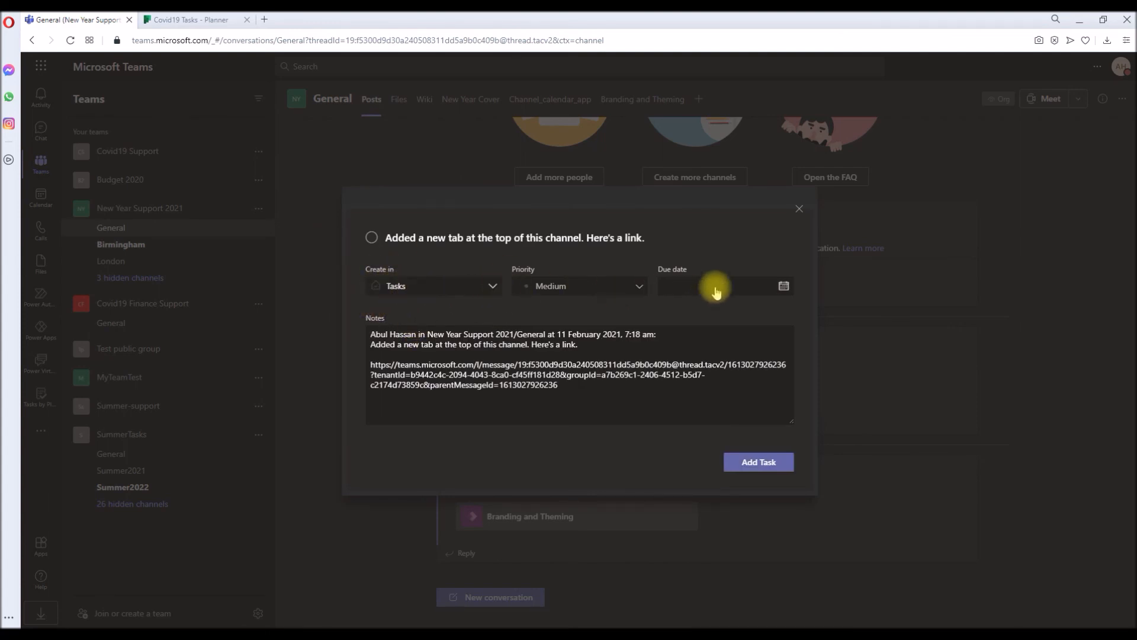
pyautogui.click(718, 284)
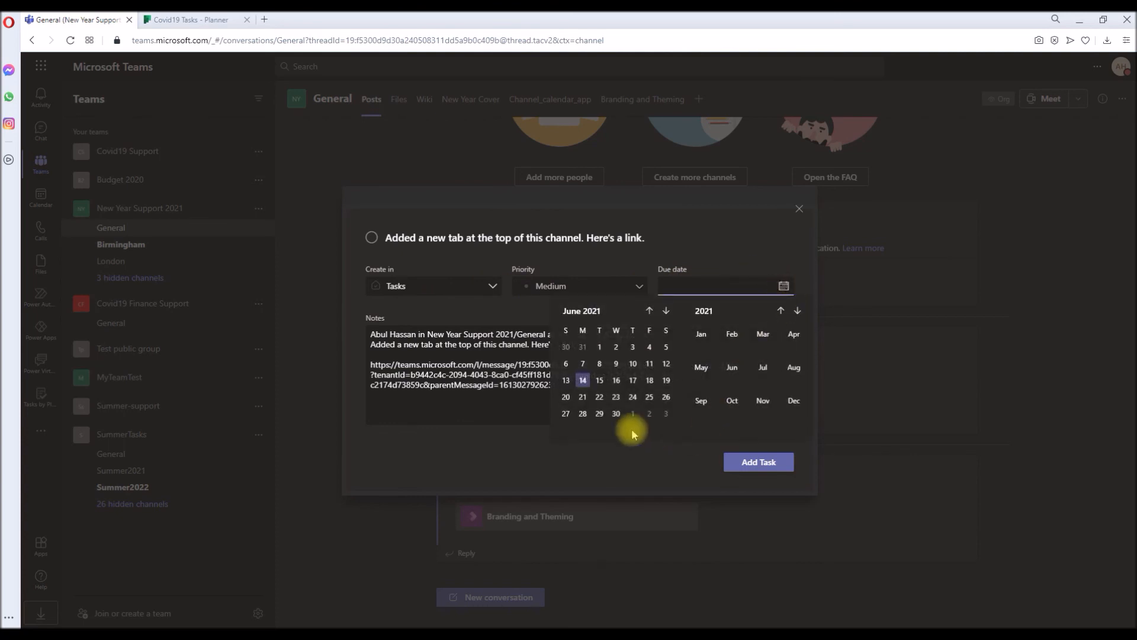
pyautogui.click(614, 414)
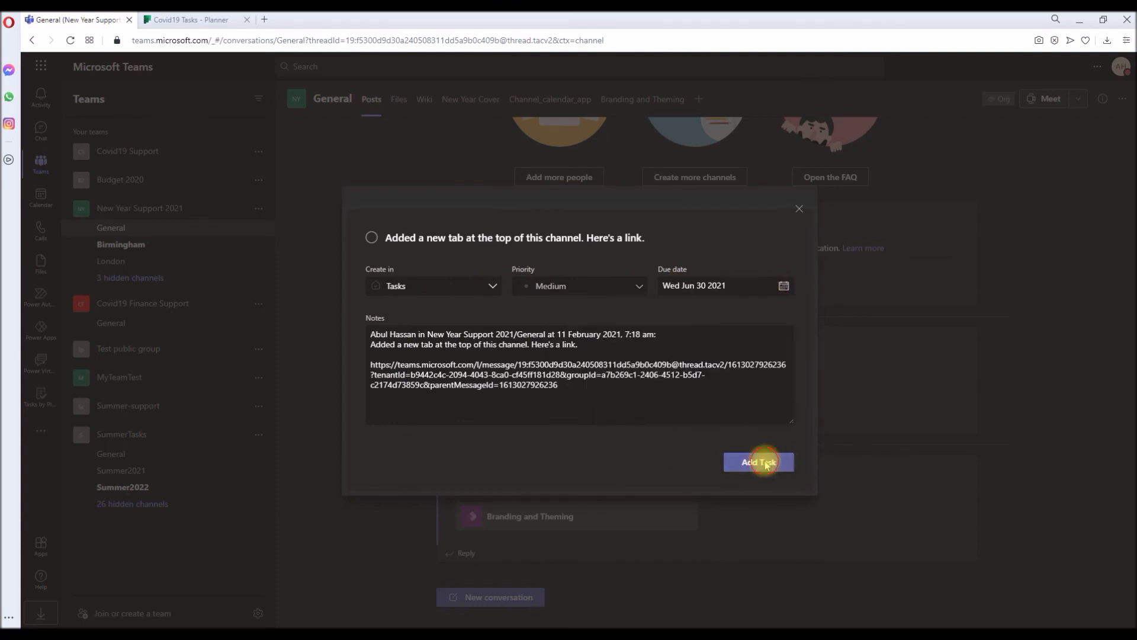
pyautogui.click(759, 462)
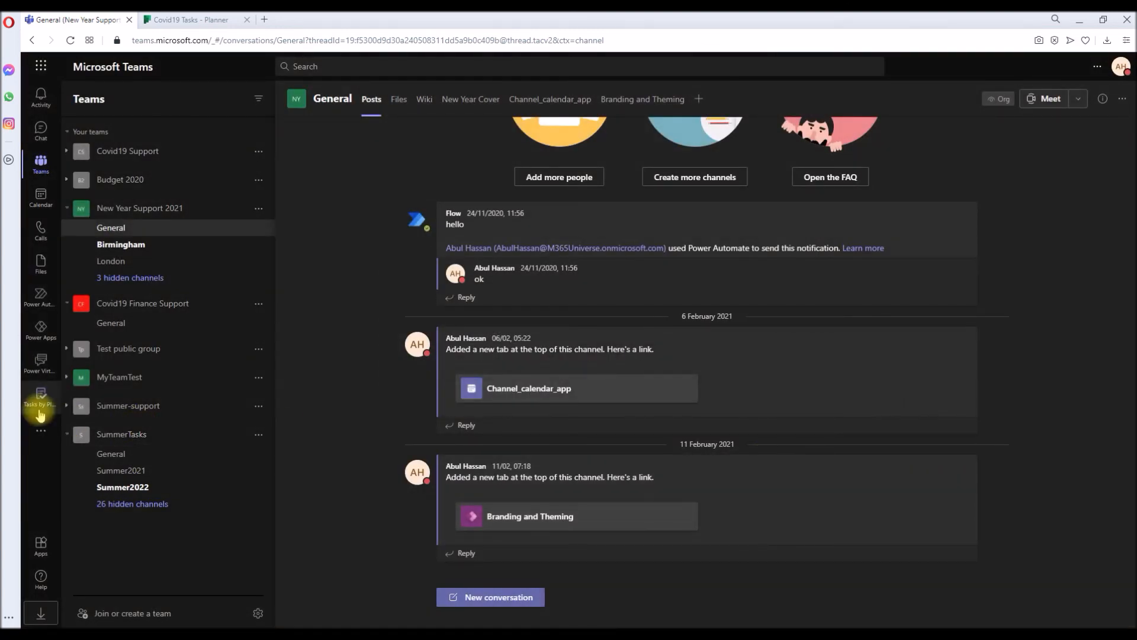
# In Tasks by Planner and To Do, show My tasks and view the new channel-post task's details.
pyautogui.click(40, 399)
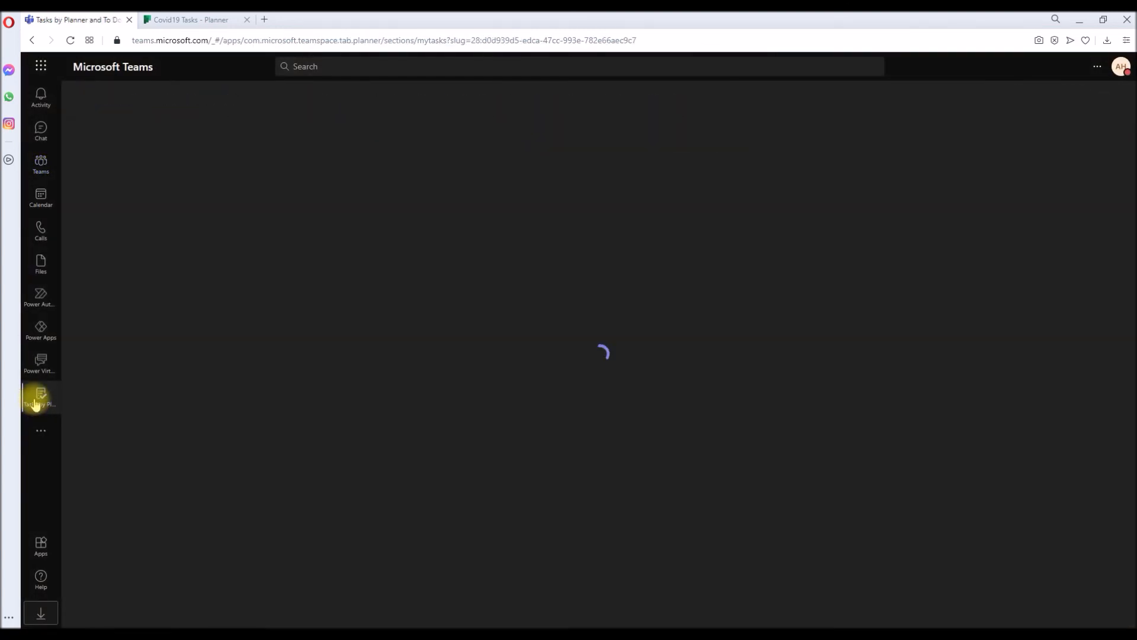
pyautogui.click(41, 398)
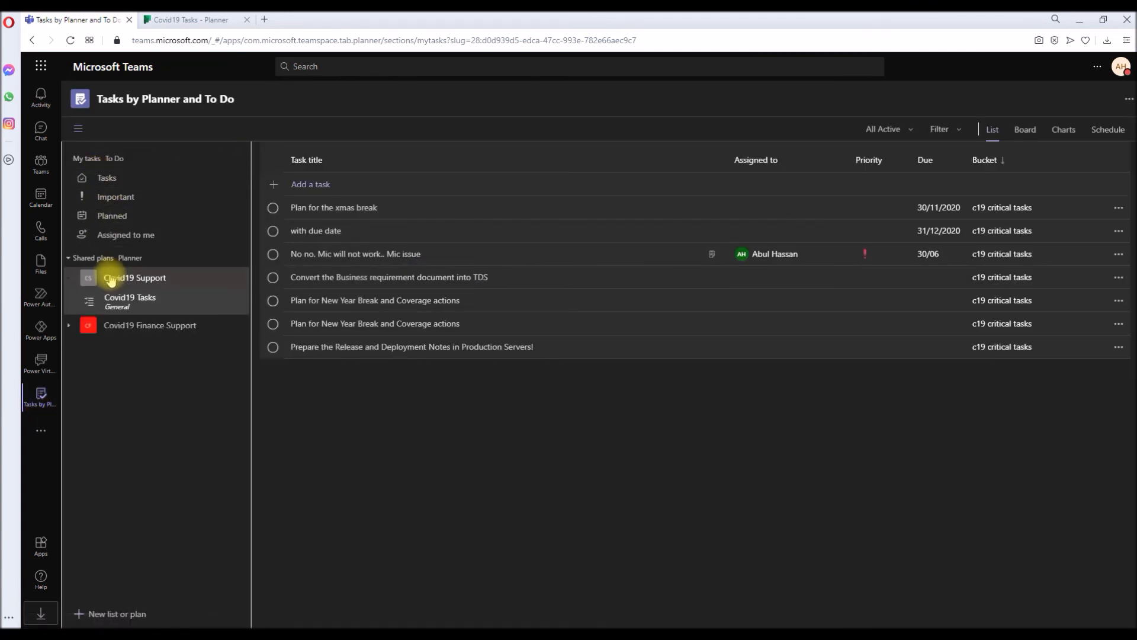
pyautogui.click(68, 278)
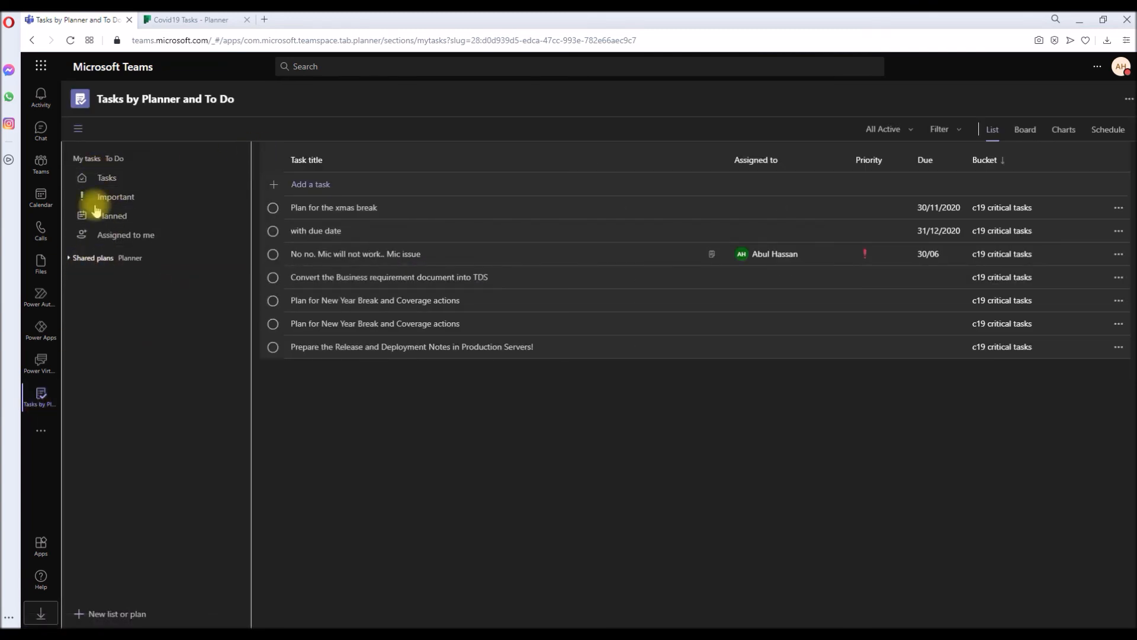
pyautogui.click(107, 178)
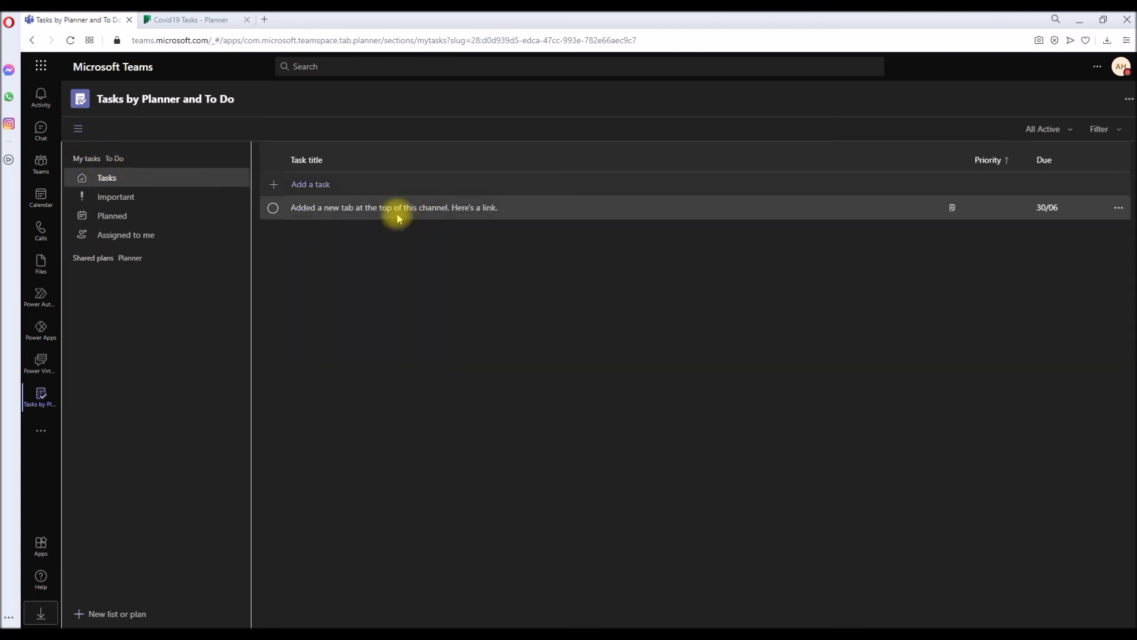
pyautogui.click(393, 207)
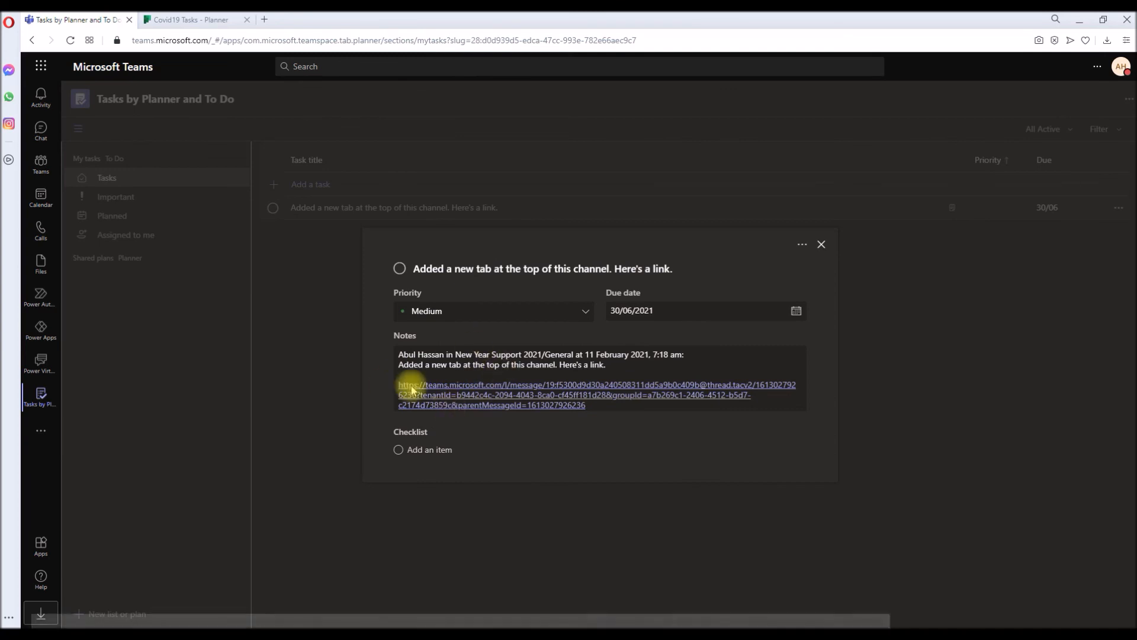